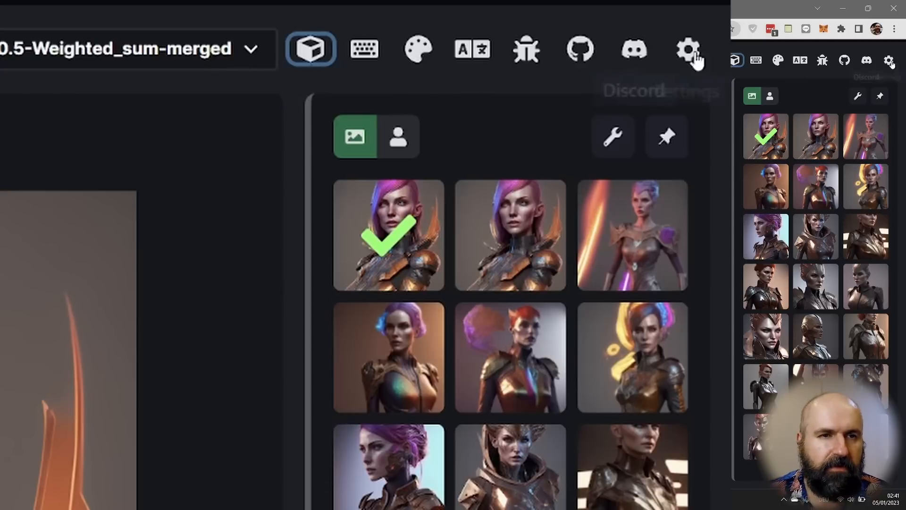
pyautogui.moveTo(311, 51)
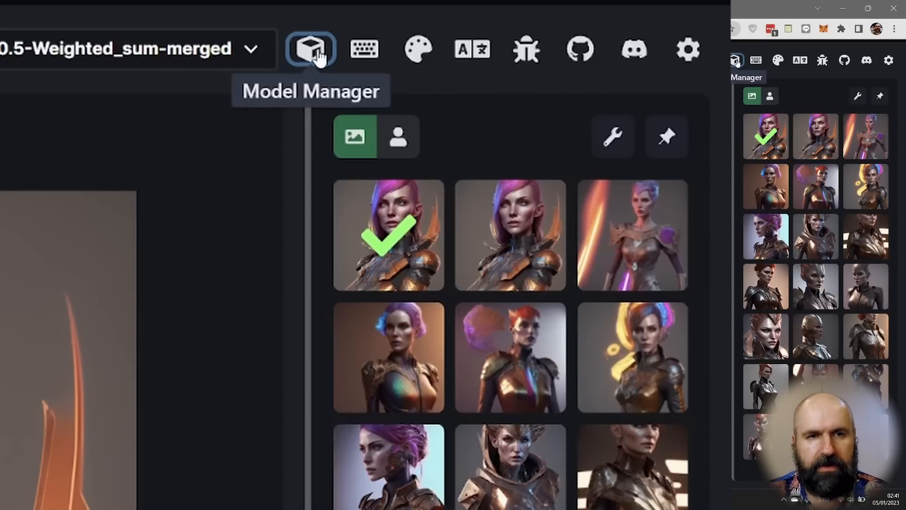
# Open the Model Manager and start Add New Model, scanning the checkpoint folder for 50 models
pyautogui.click(310, 47)
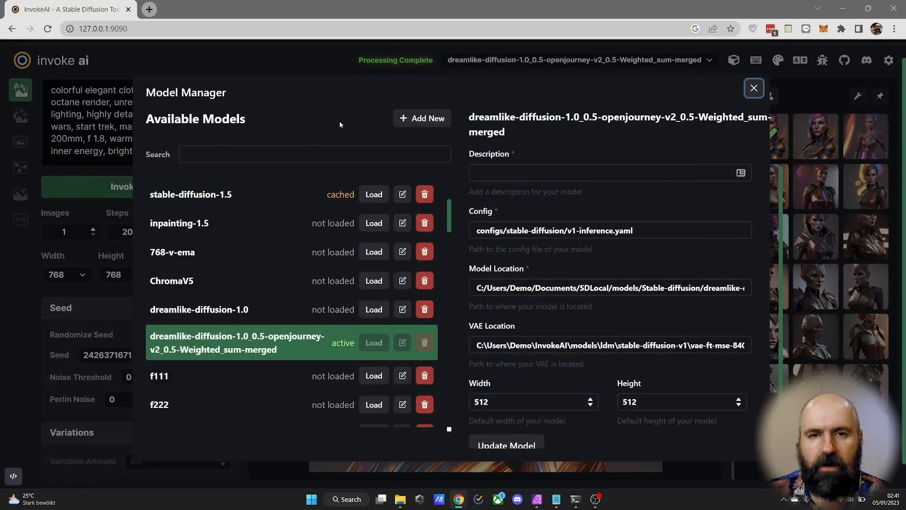
pyautogui.moveTo(421, 120)
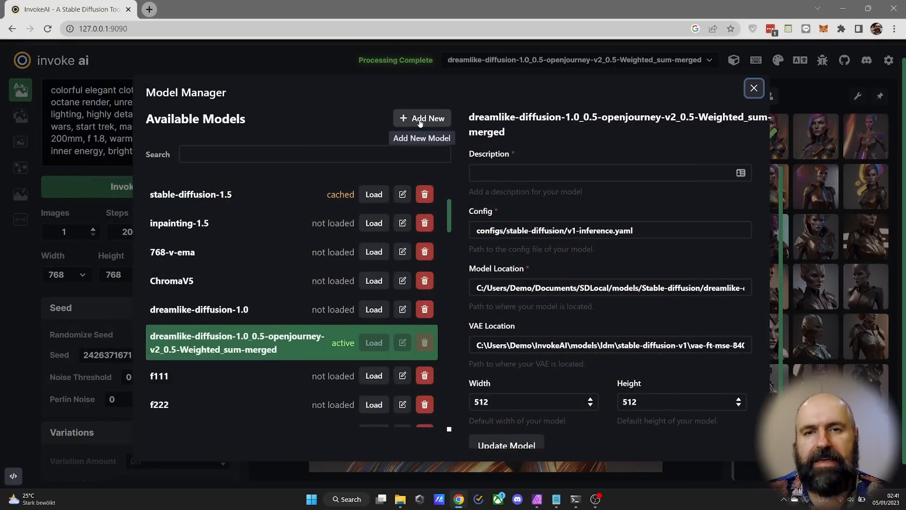
pyautogui.click(422, 118)
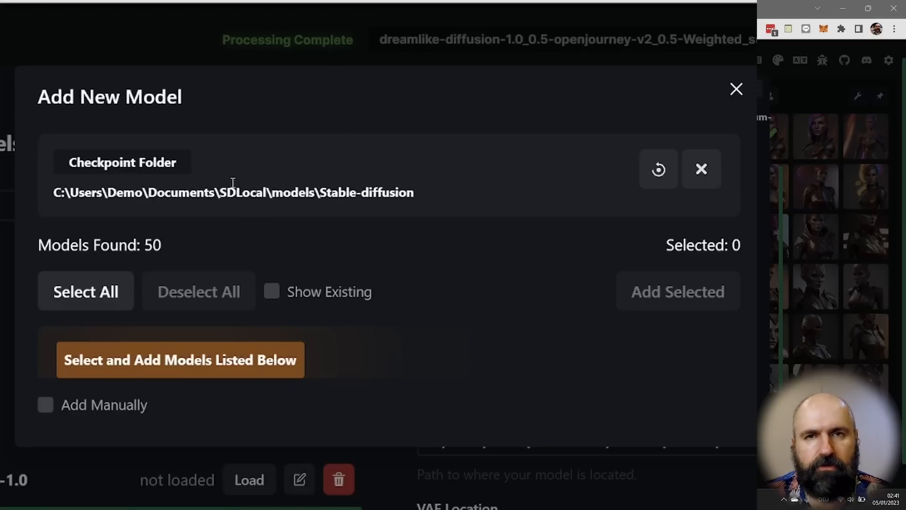
pyautogui.moveTo(310, 218)
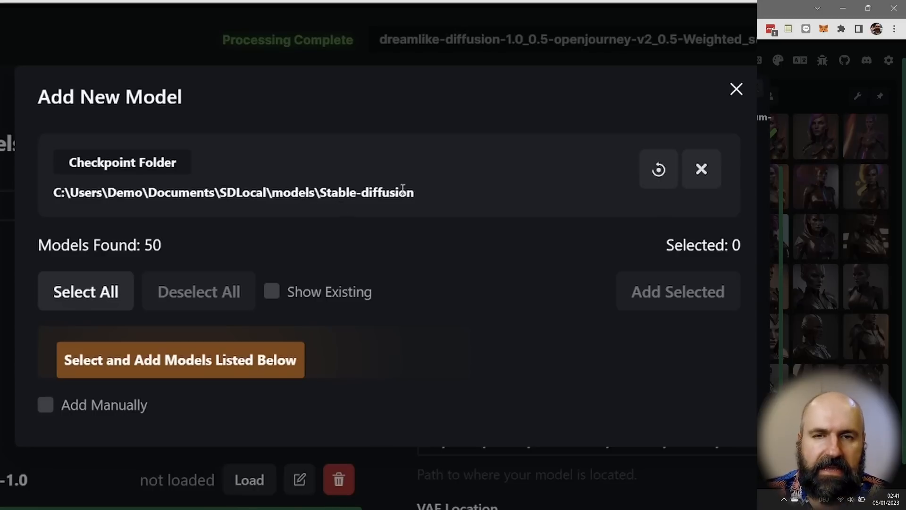
pyautogui.moveTo(622, 190)
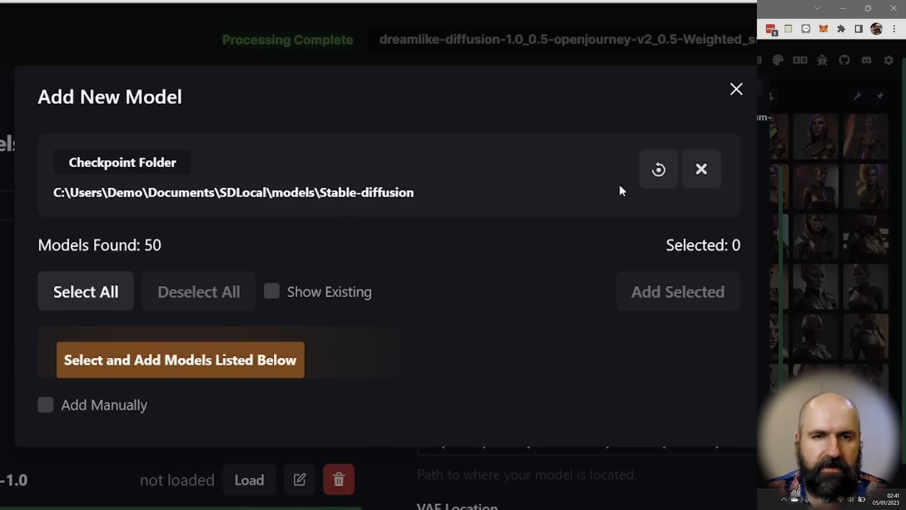
pyautogui.moveTo(659, 170)
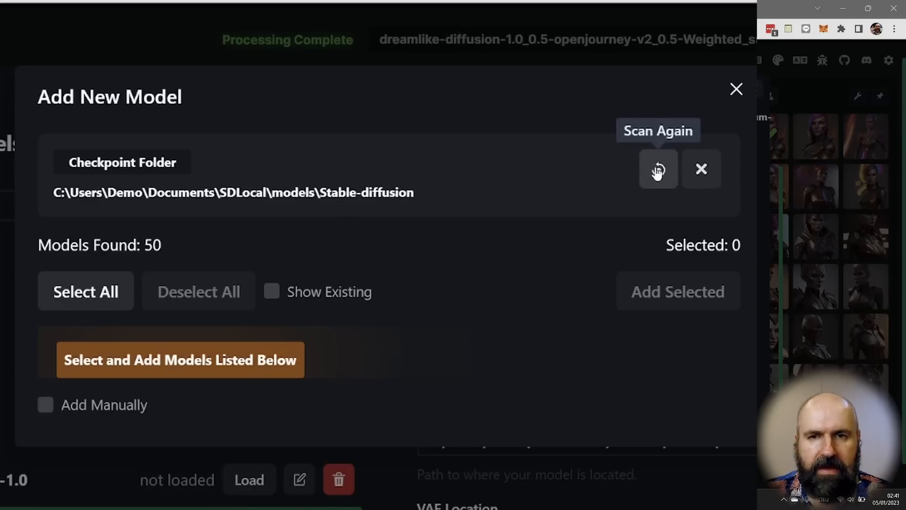
pyautogui.moveTo(463, 203)
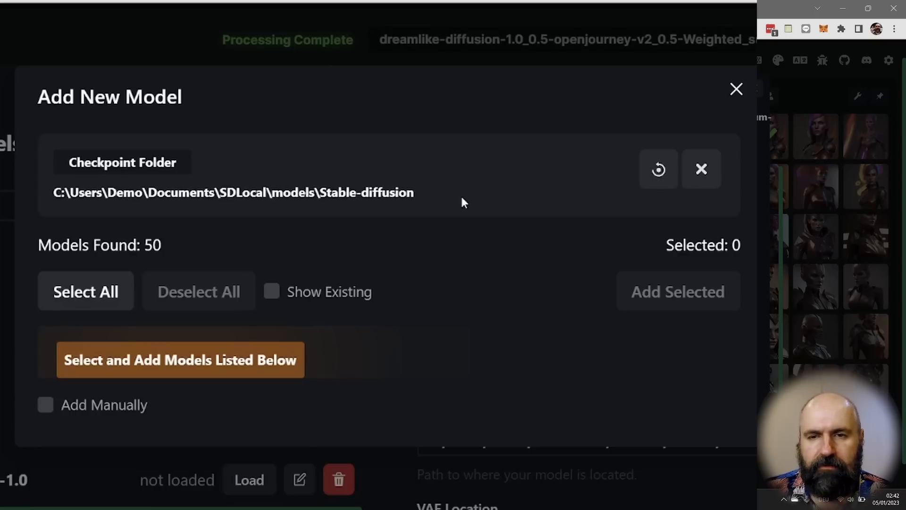
pyautogui.moveTo(198, 394)
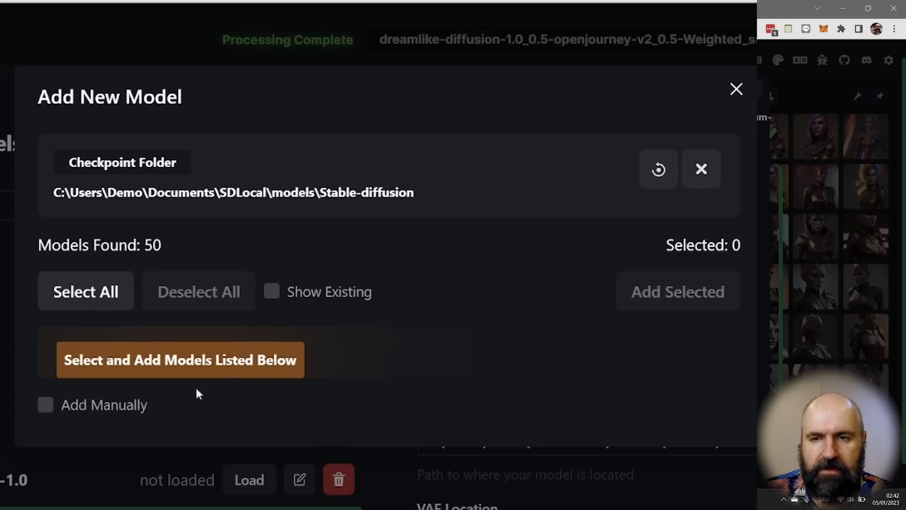
pyautogui.moveTo(93, 304)
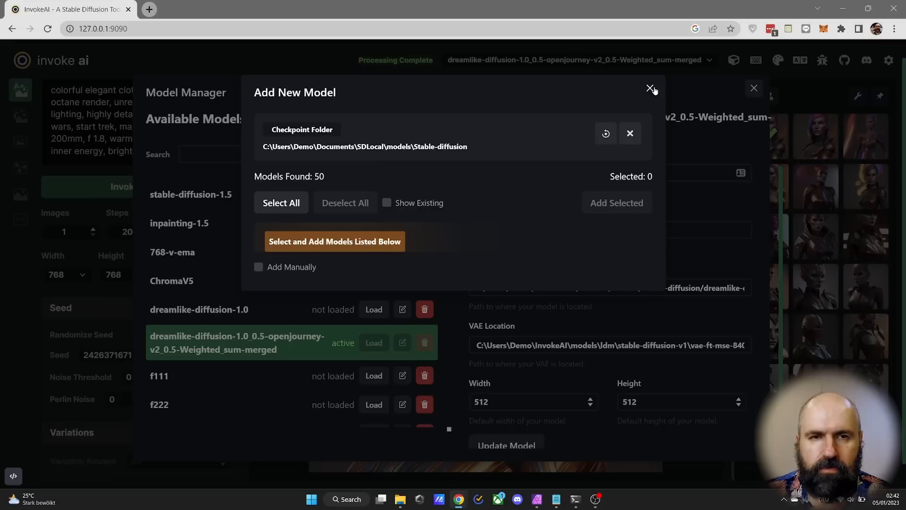
# Close the Add New Model panel and return to the active merged model's config path field
pyautogui.click(650, 89)
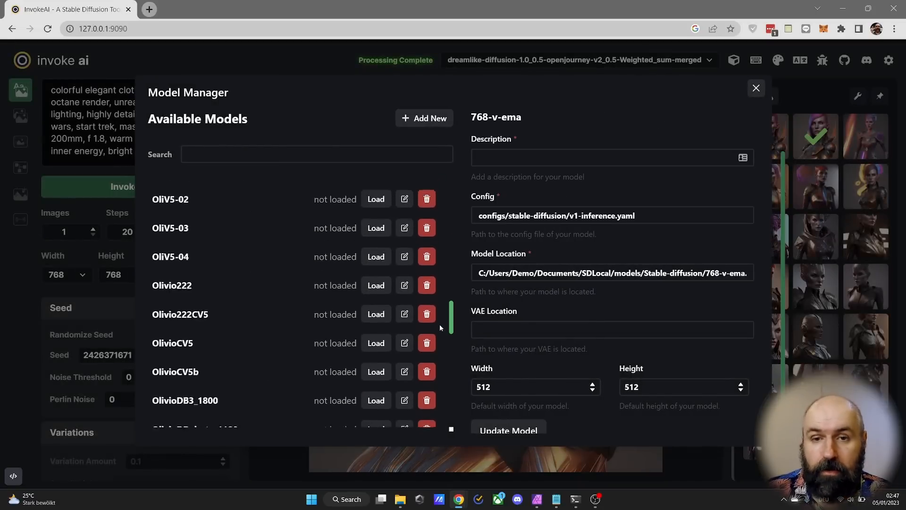
pyautogui.scroll(-3)
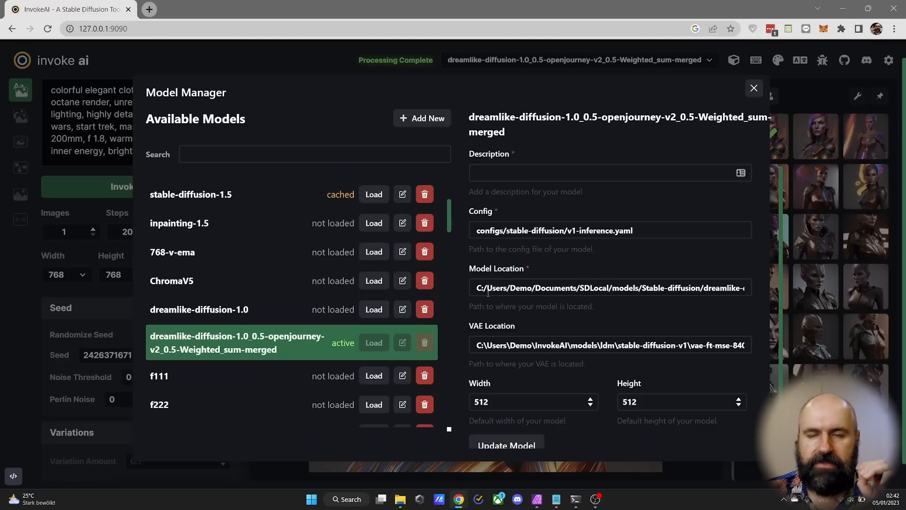
pyautogui.moveTo(619, 307)
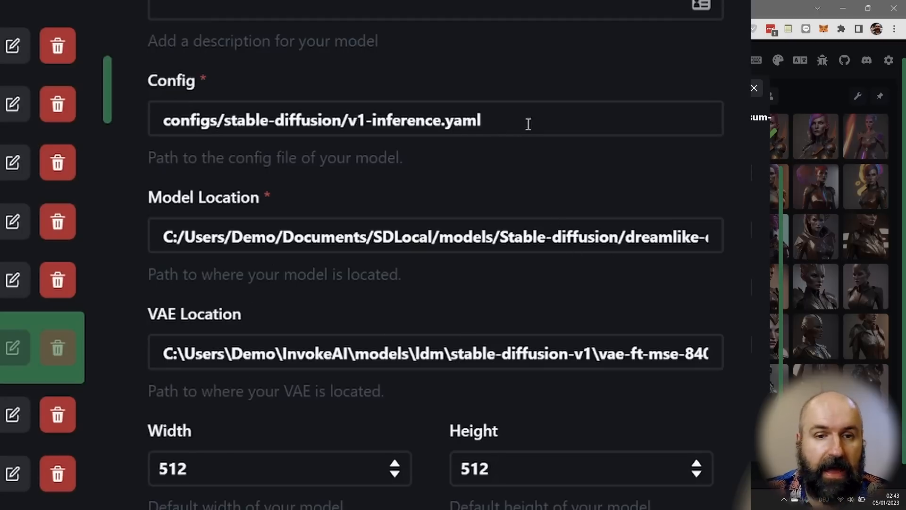
pyautogui.moveTo(403, 192)
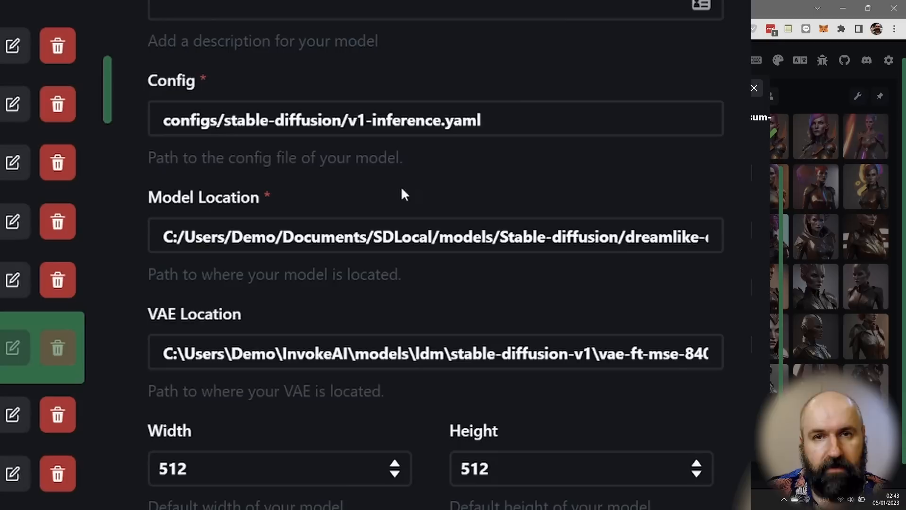
pyautogui.moveTo(419, 156)
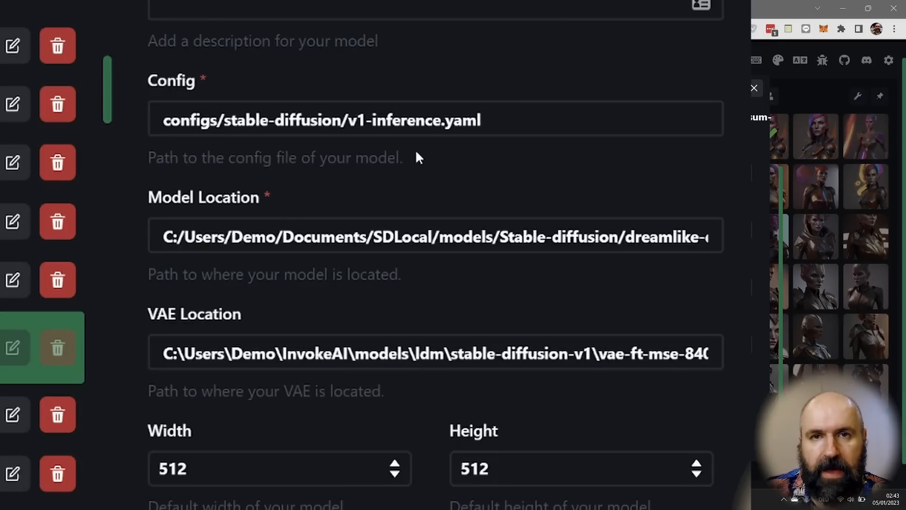
pyautogui.click(491, 120)
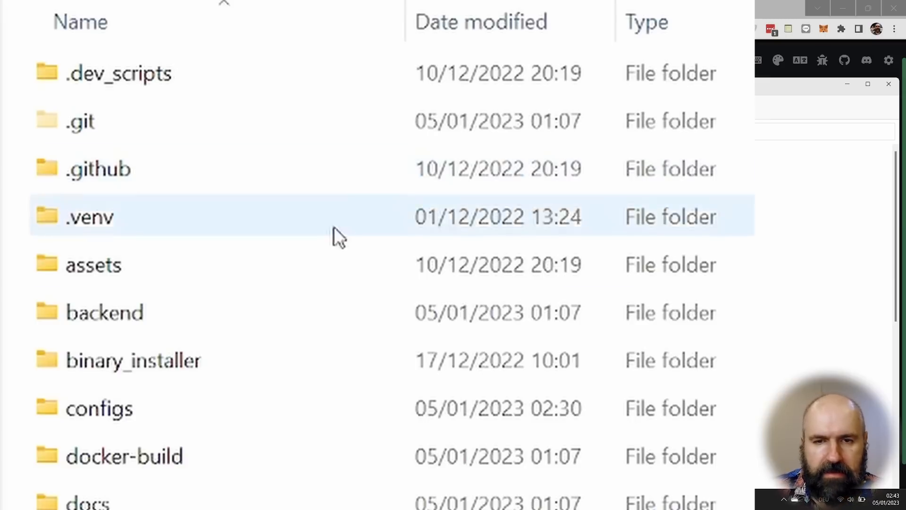
# Browse to configs > stable-diffusion and copy the path of v1-inpainting-inference.yaml
pyautogui.scroll(-3)
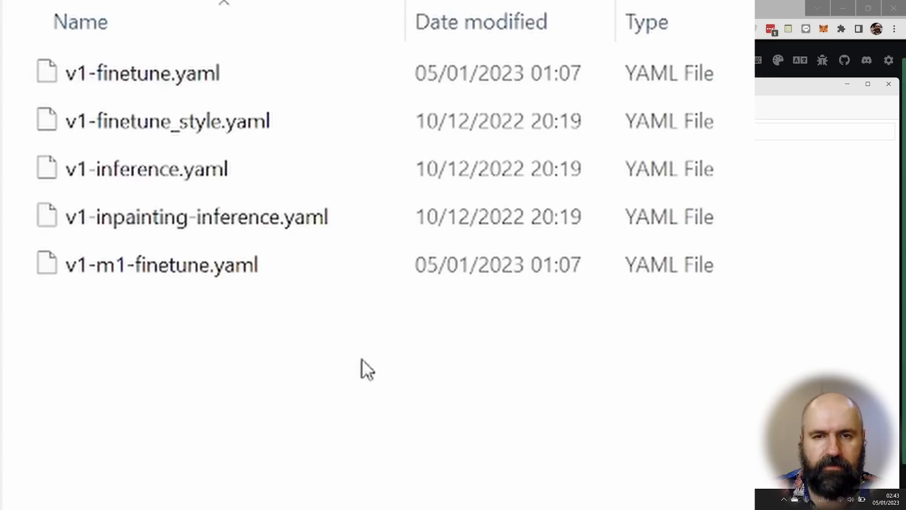
pyautogui.click(137, 73)
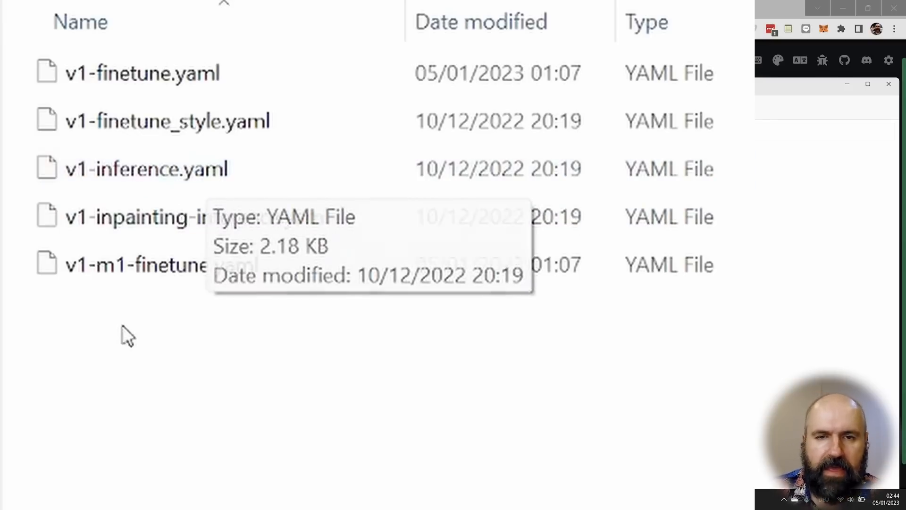
pyautogui.moveTo(416, 489)
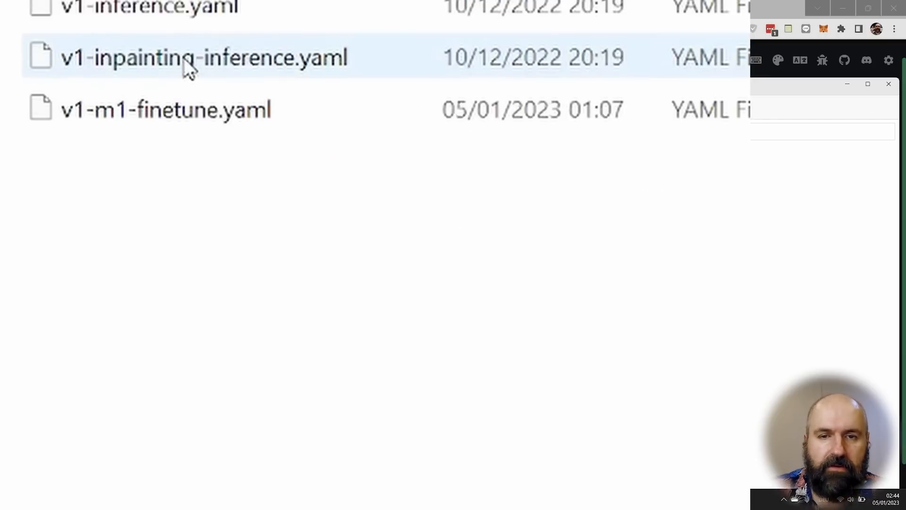
pyautogui.rightClick(188, 66)
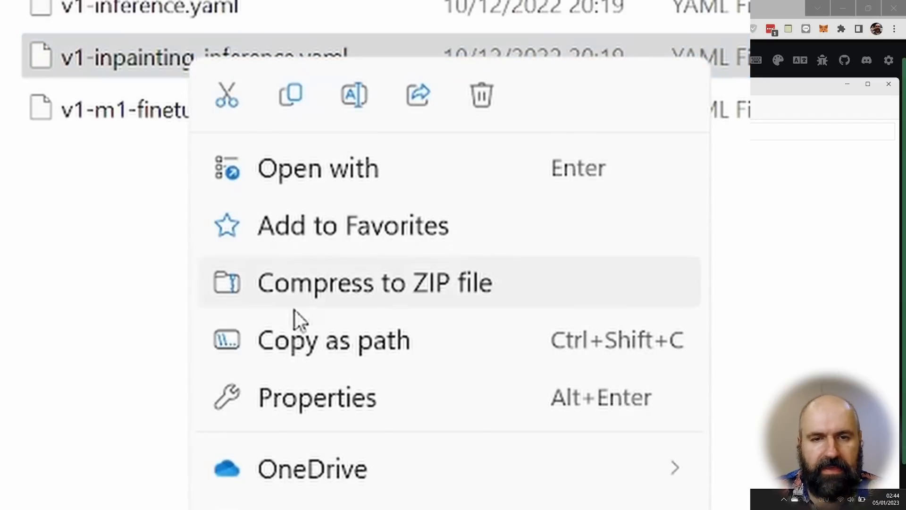
pyautogui.click(351, 355)
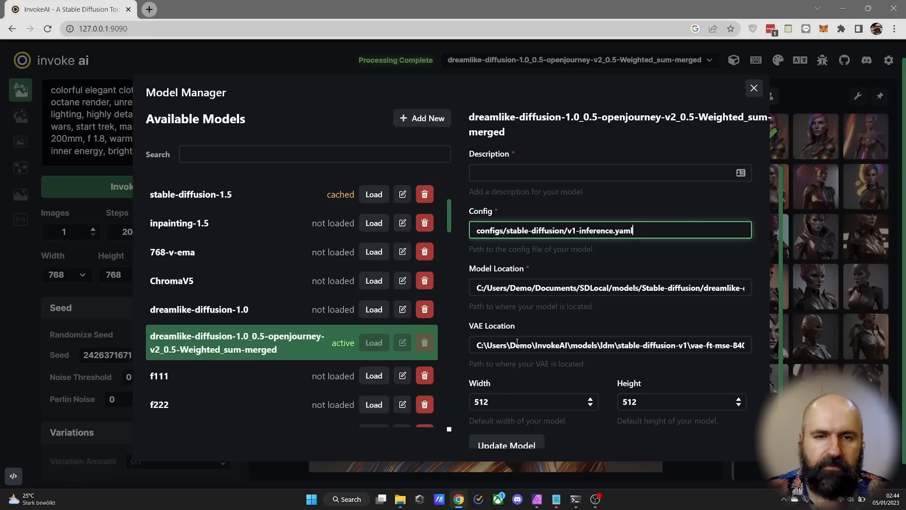
pyautogui.moveTo(687, 340)
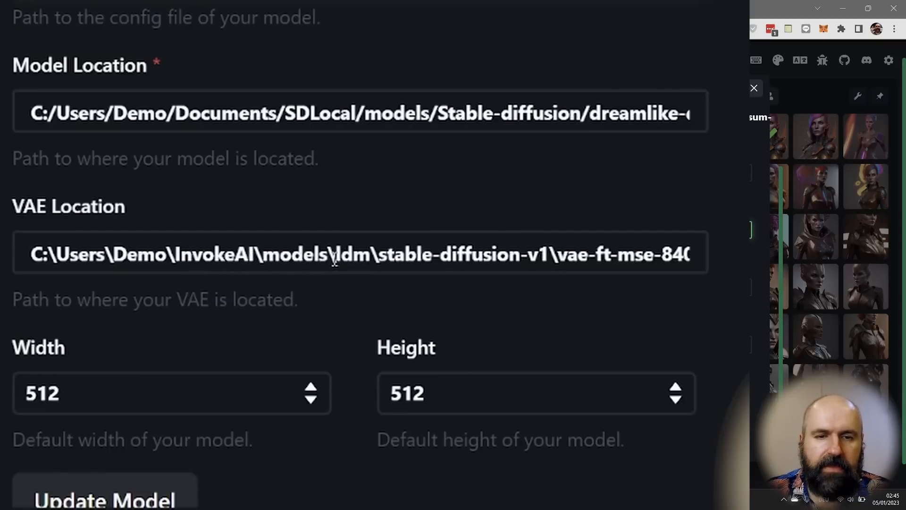
pyautogui.moveTo(360, 257)
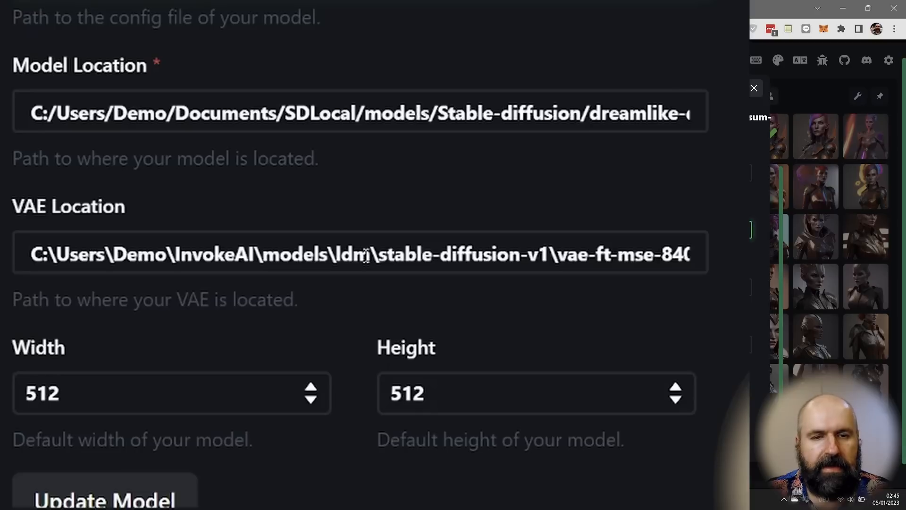
pyautogui.moveTo(511, 261)
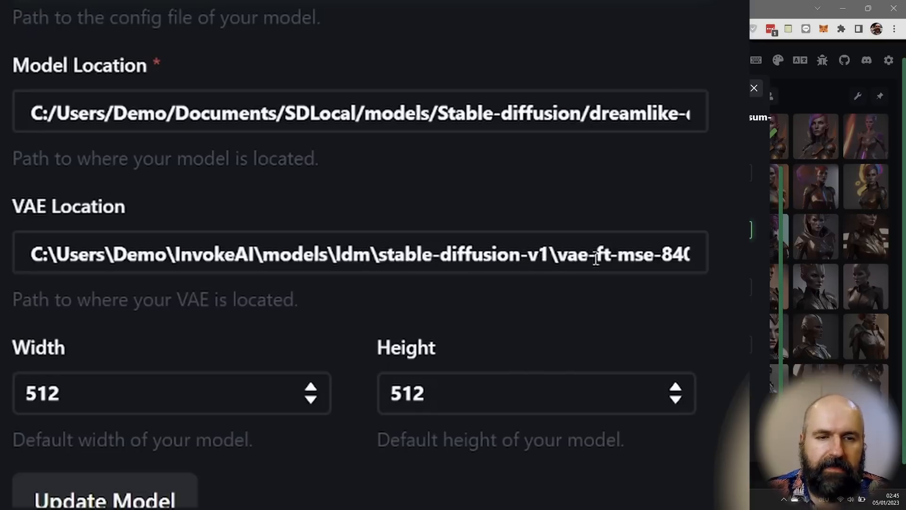
# Check the VAE location and update the merged dreamlike-openjourney model with v1-inference.yaml
pyautogui.click(621, 254)
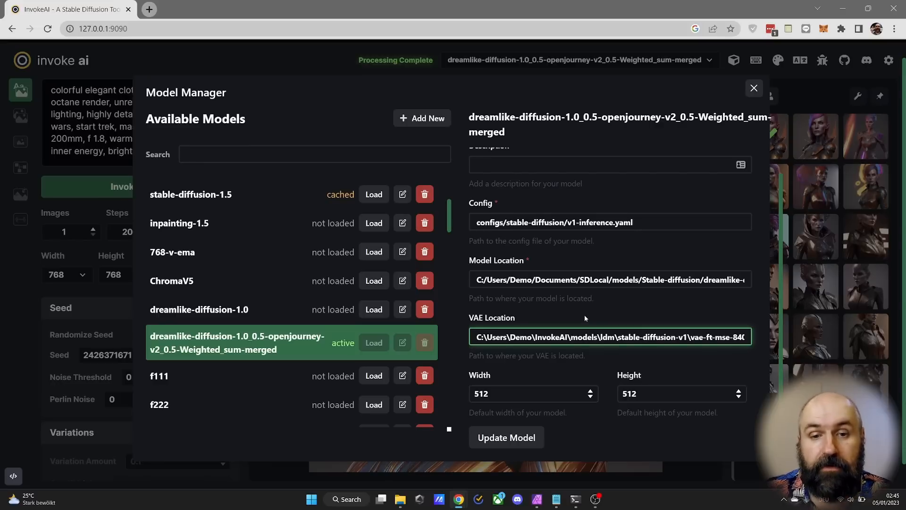
pyautogui.moveTo(624, 194)
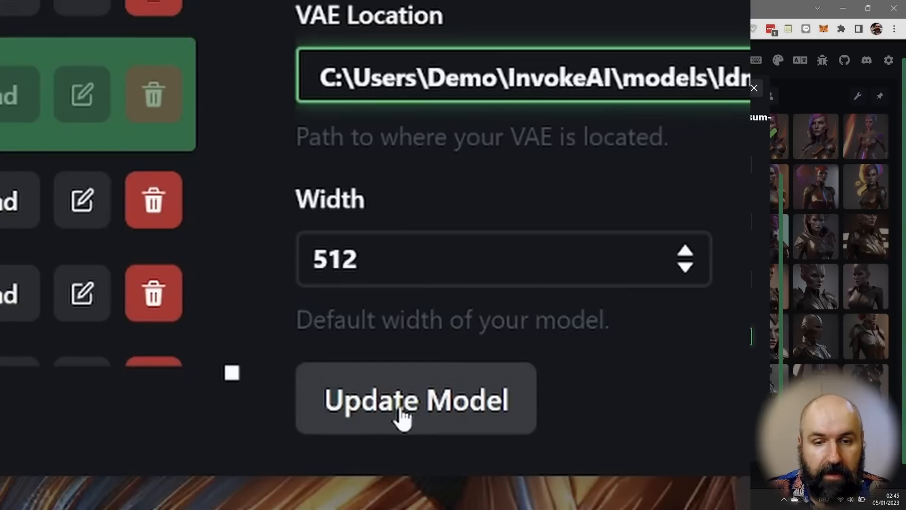
pyautogui.click(406, 413)
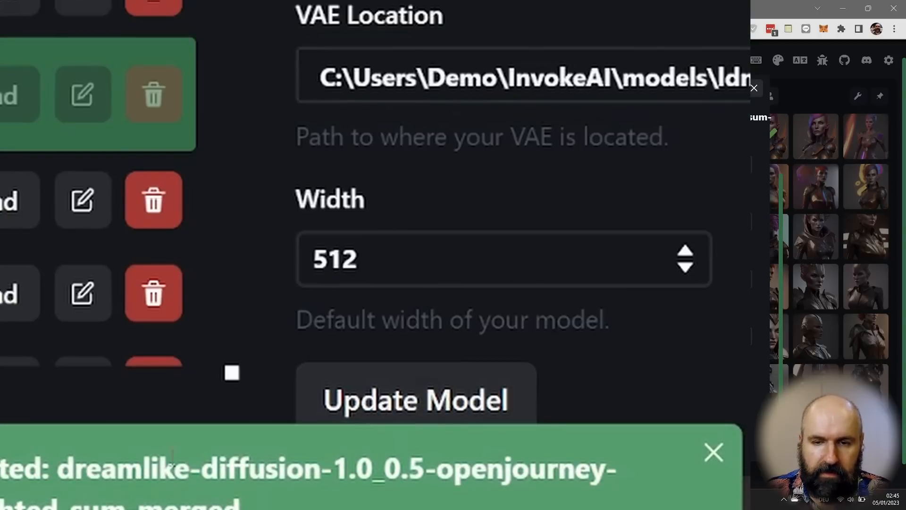
pyautogui.moveTo(610, 370)
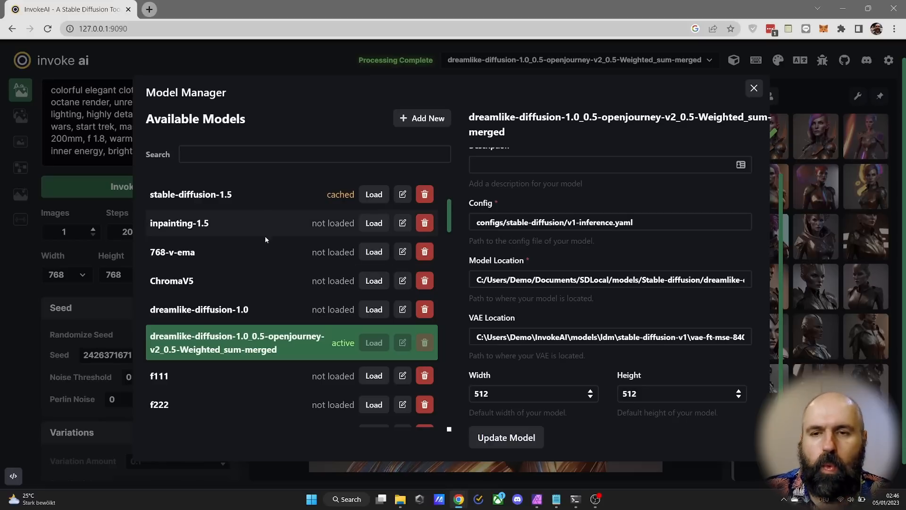
pyautogui.moveTo(607, 298)
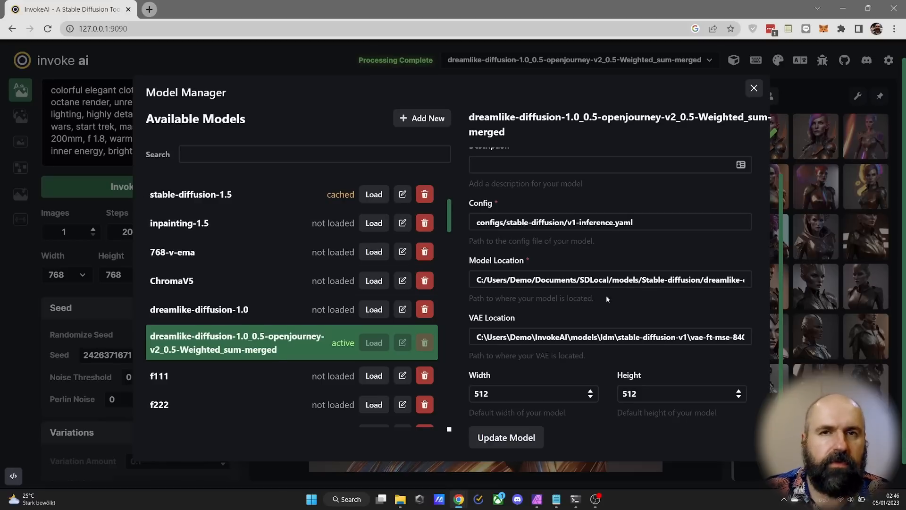
pyautogui.moveTo(488, 266)
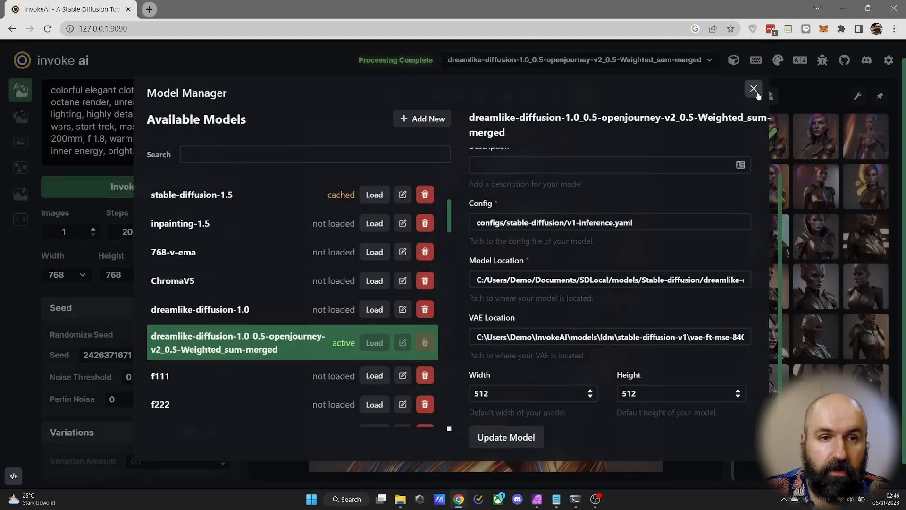
# Close the Model Manager, returning to generation with the merged dreamlike-openjourney model active
pyautogui.click(753, 89)
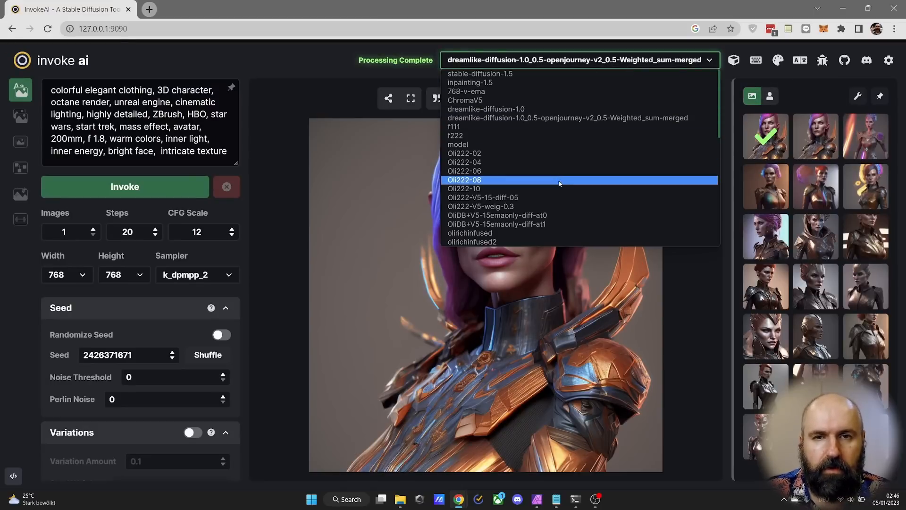
pyautogui.moveTo(515, 197)
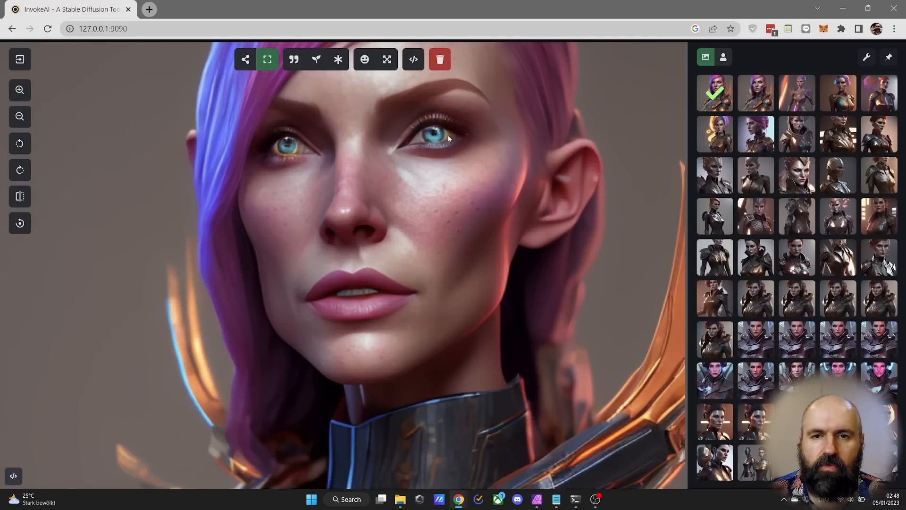
pyautogui.moveTo(436, 331)
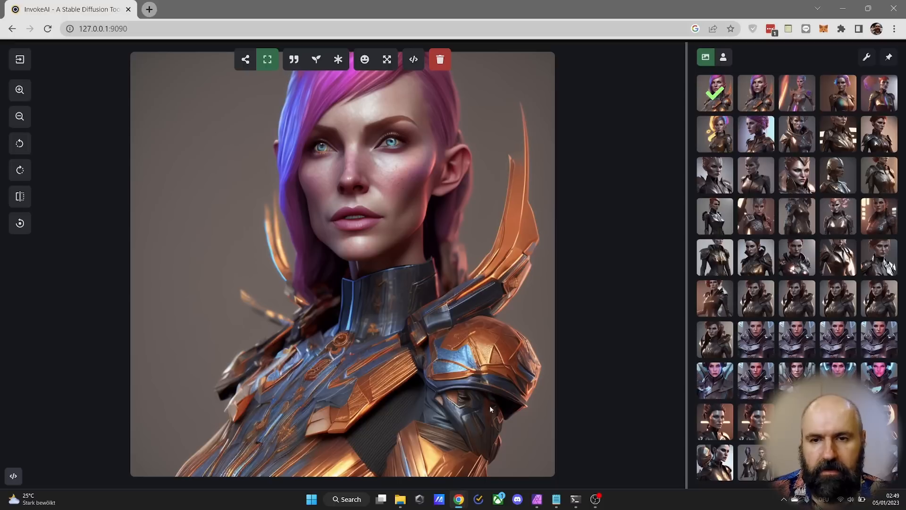
pyautogui.moveTo(503, 411)
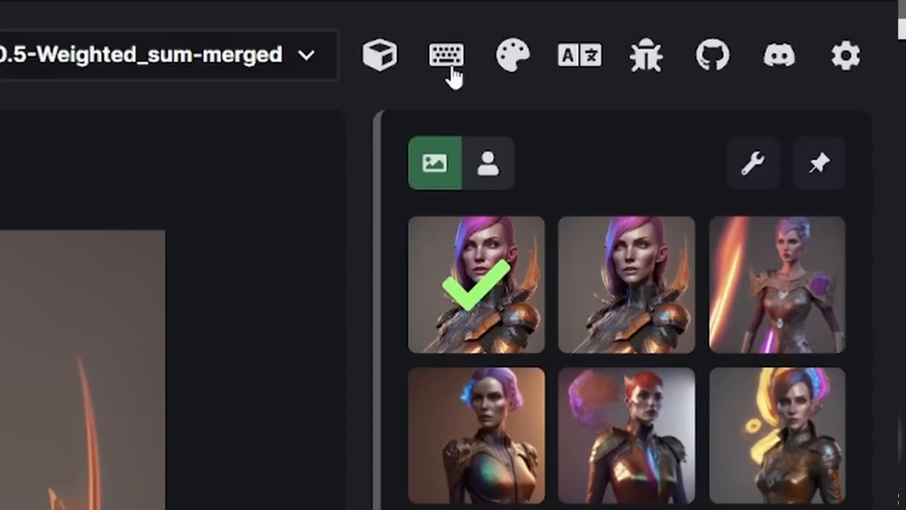
pyautogui.click(756, 60)
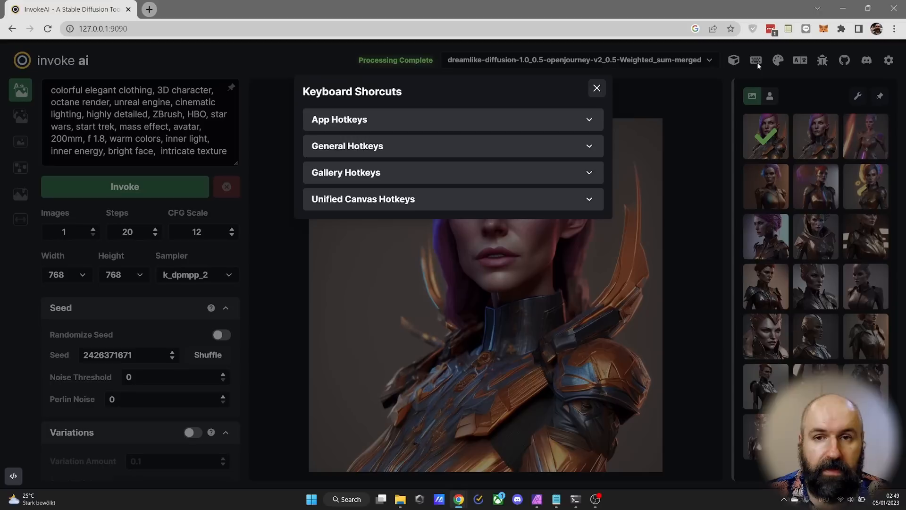
pyautogui.click(453, 172)
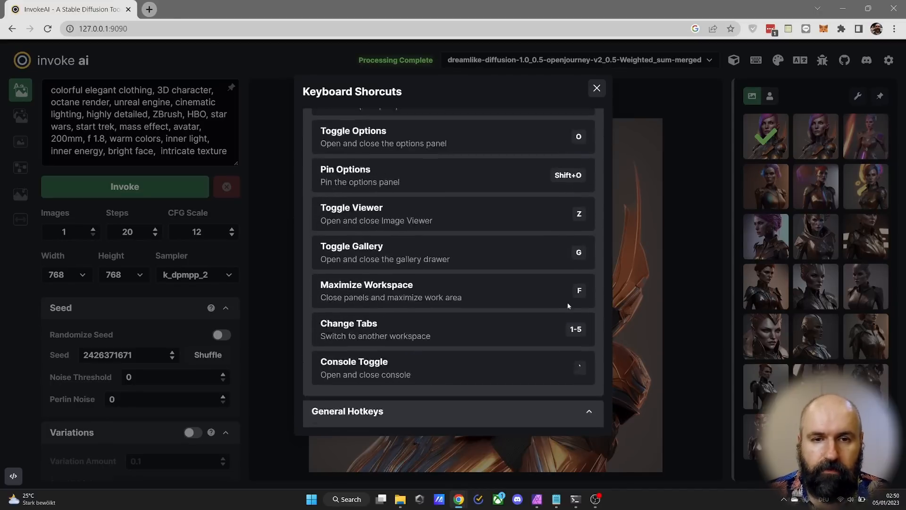
pyautogui.scroll(-3)
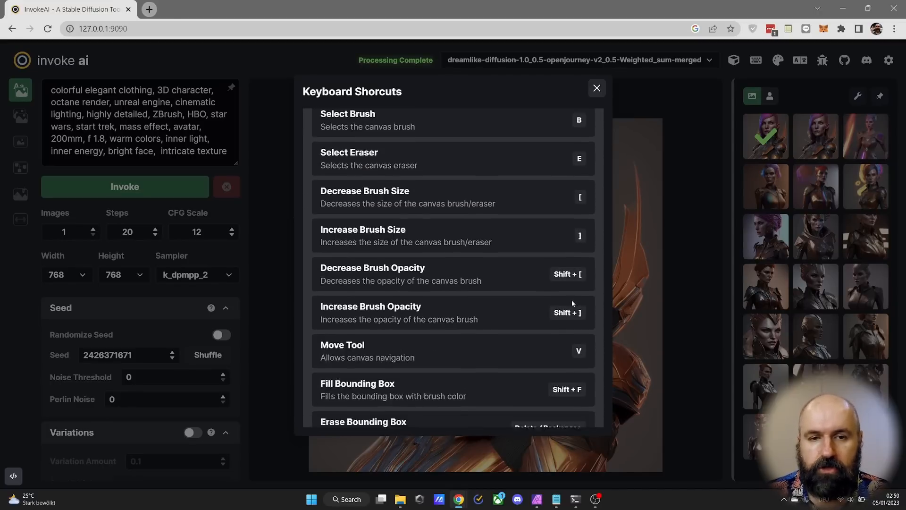
pyautogui.scroll(-3)
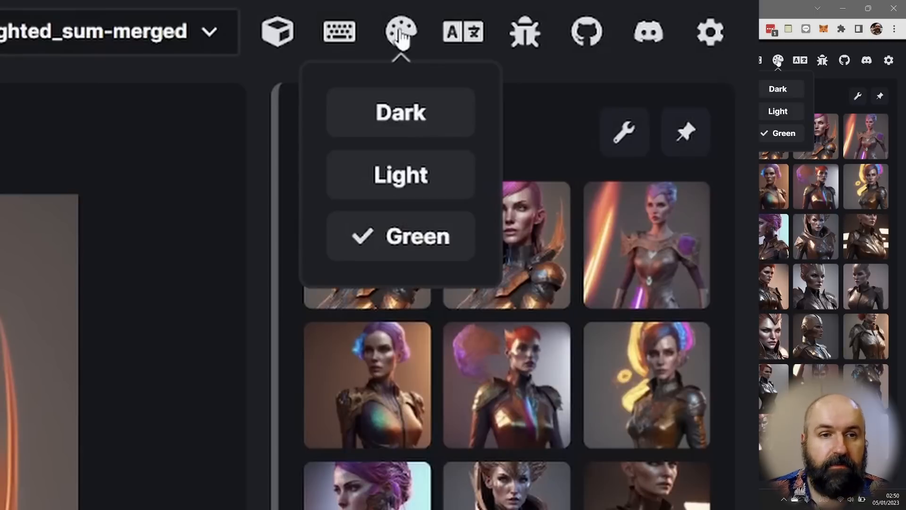
pyautogui.click(778, 88)
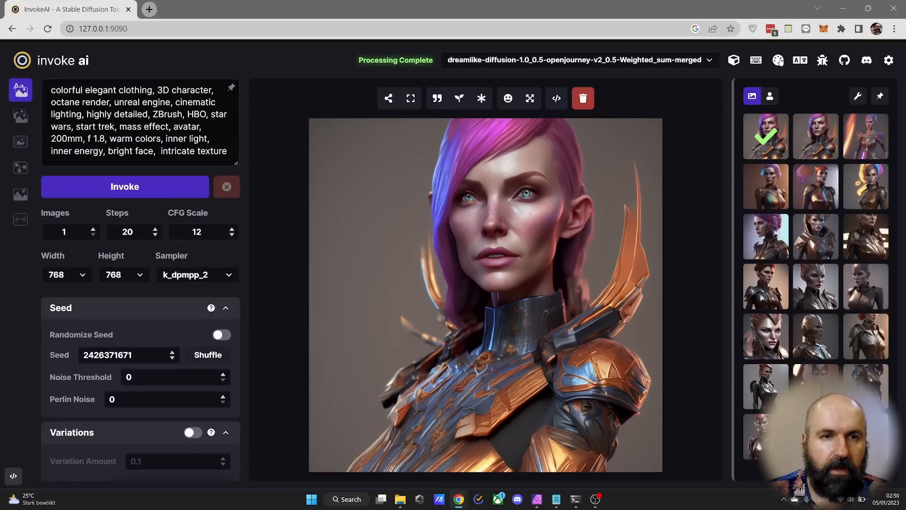
pyautogui.click(778, 61)
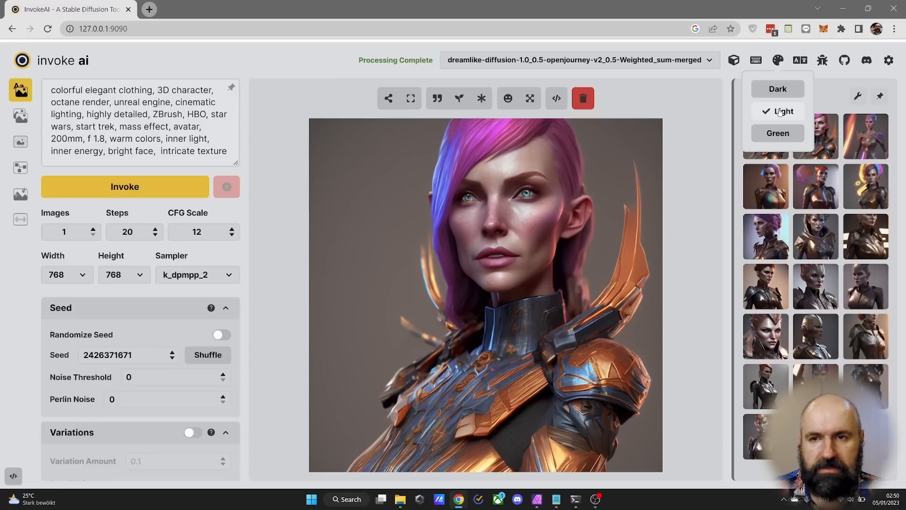
pyautogui.click(778, 133)
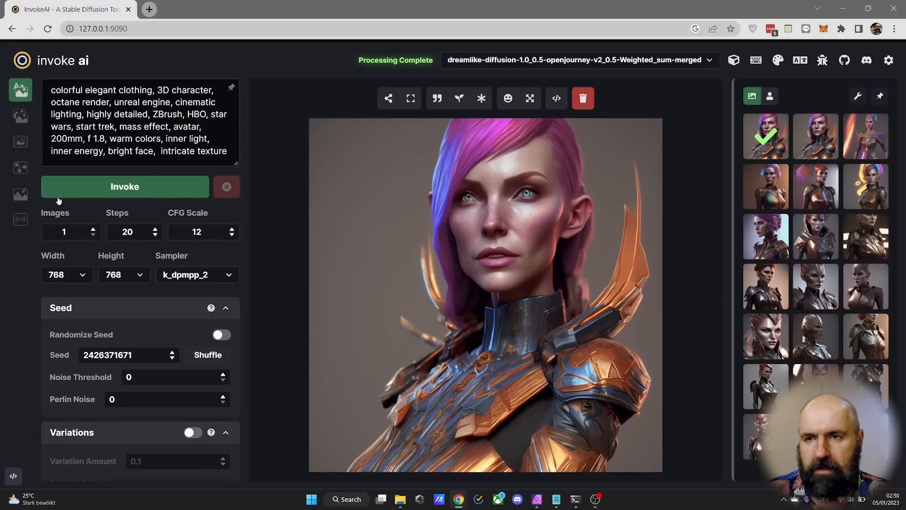
pyautogui.moveTo(719, 189)
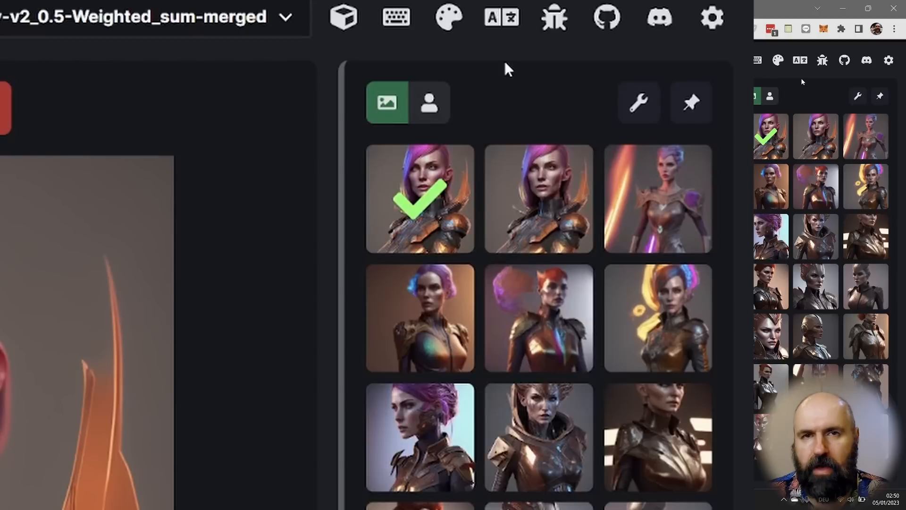
pyautogui.click(499, 18)
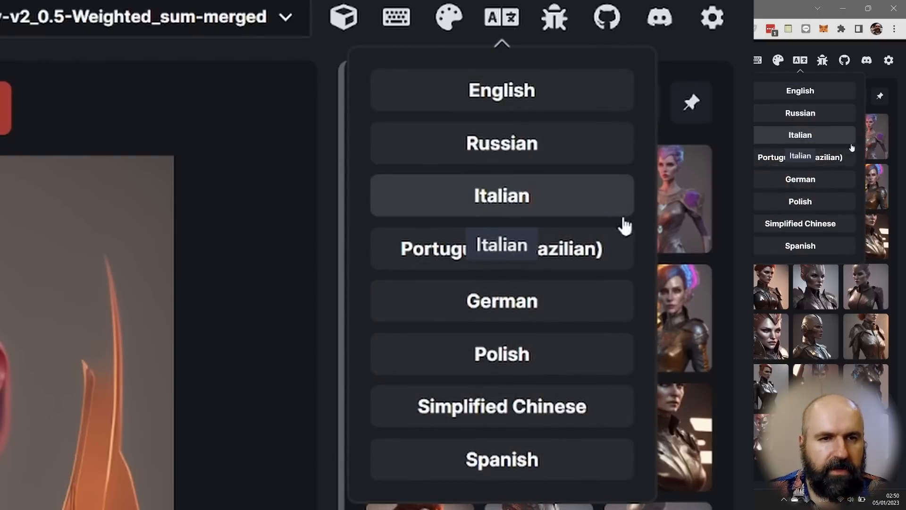
pyautogui.moveTo(661, 355)
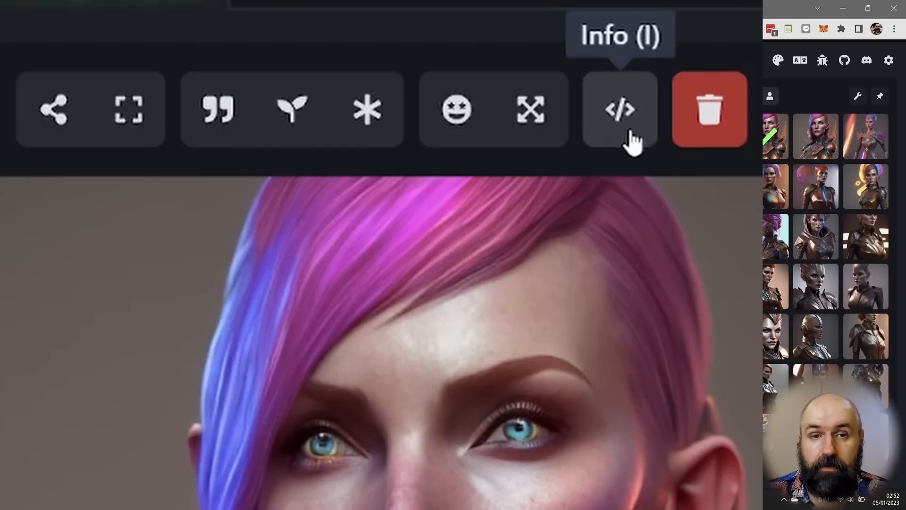
pyautogui.click(620, 109)
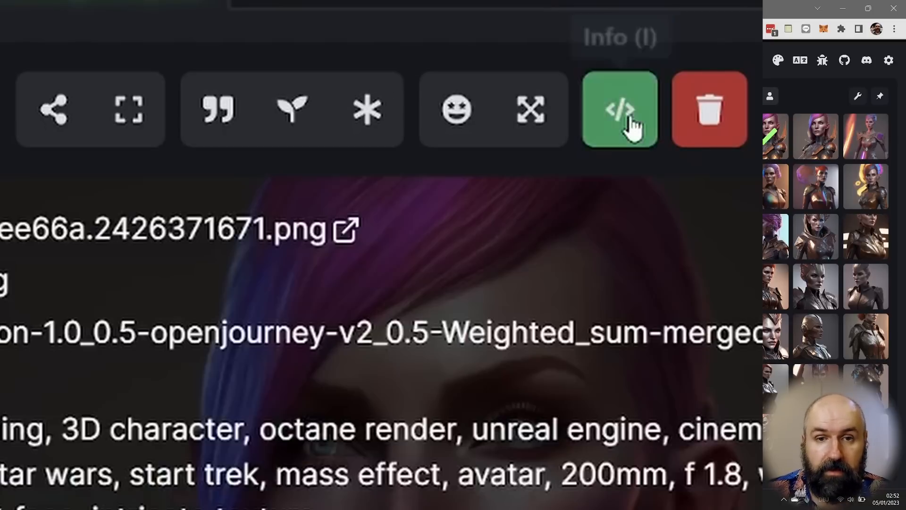
pyautogui.click(621, 111)
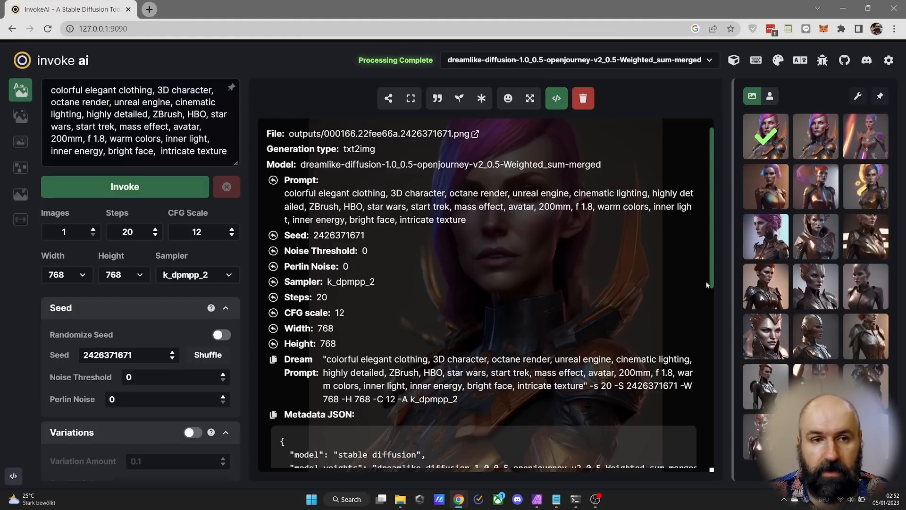
pyautogui.moveTo(489, 237)
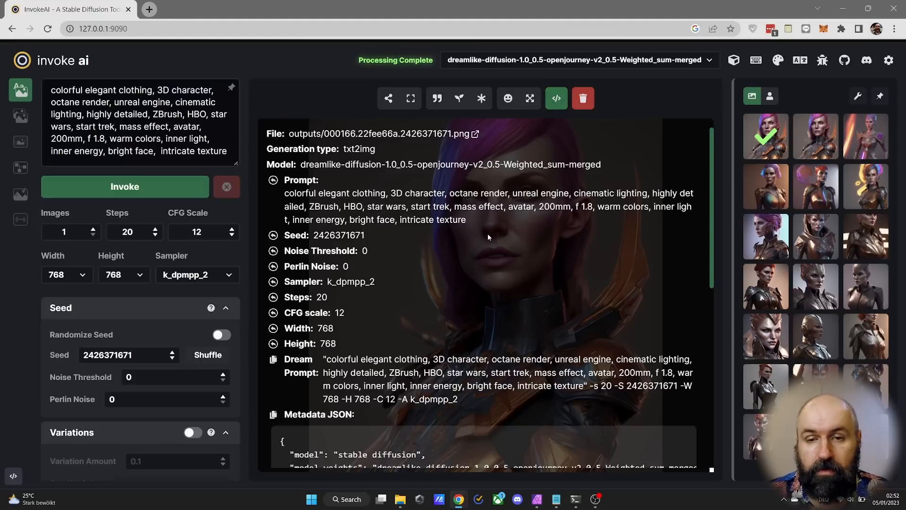
pyautogui.click(556, 98)
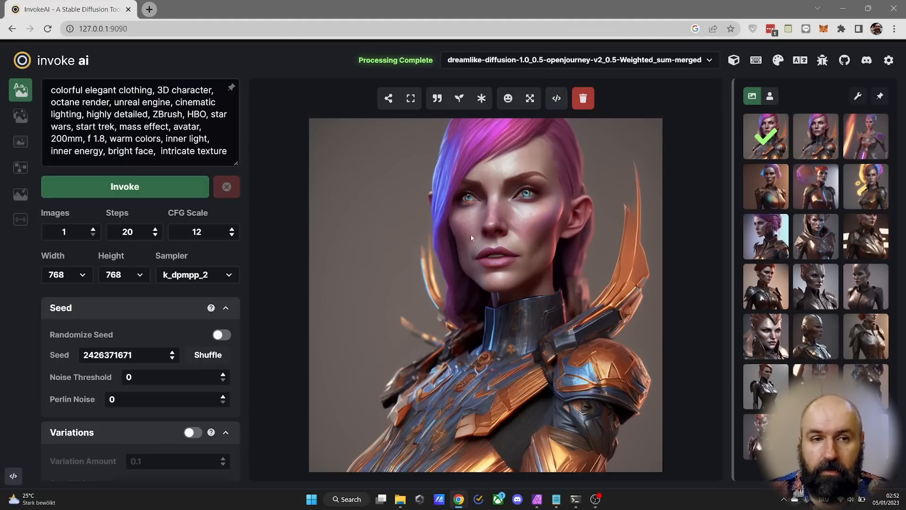
pyautogui.click(865, 136)
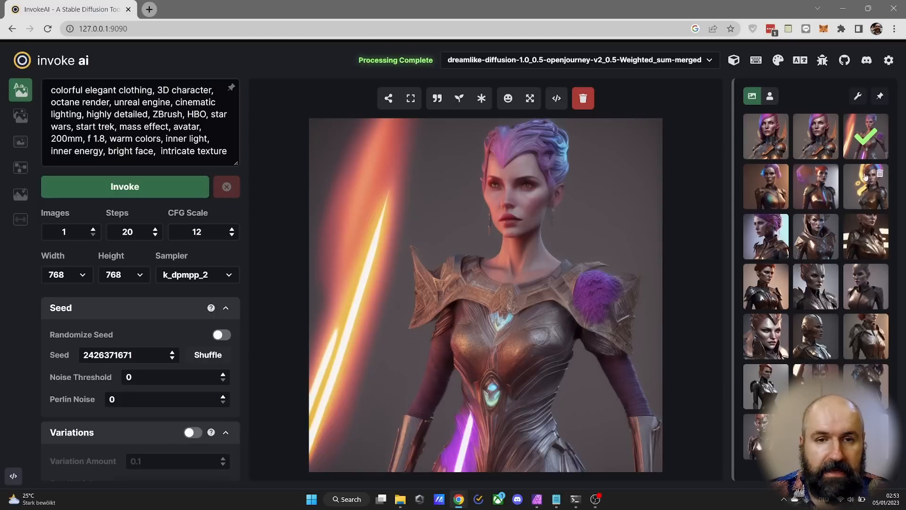
pyautogui.click(816, 236)
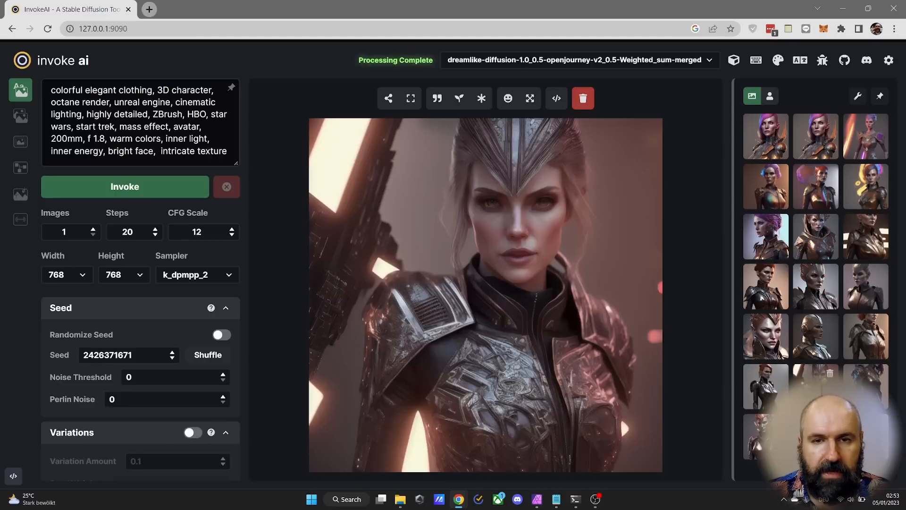
pyautogui.click(556, 98)
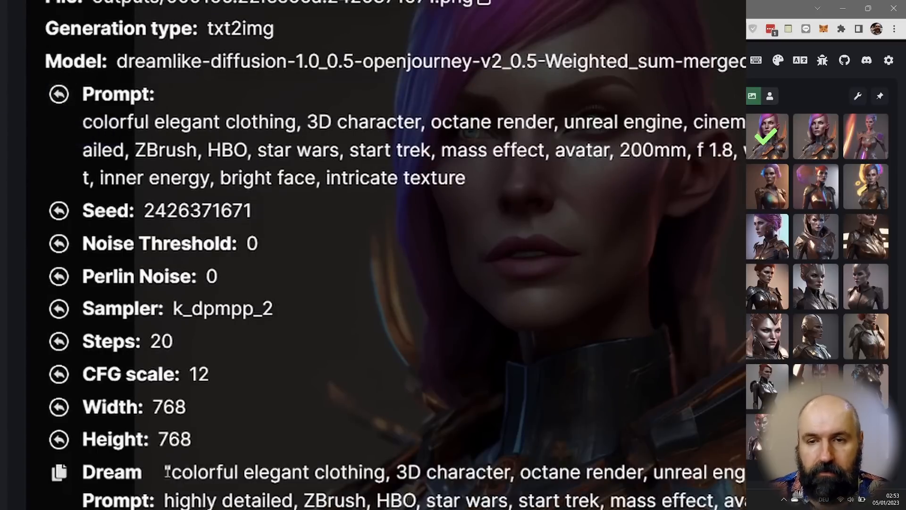
pyautogui.moveTo(430, 493)
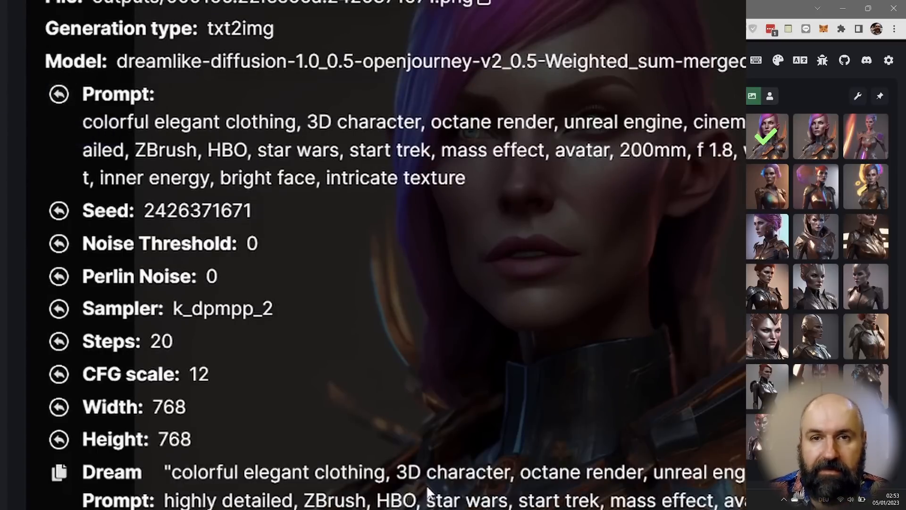
pyautogui.moveTo(59, 215)
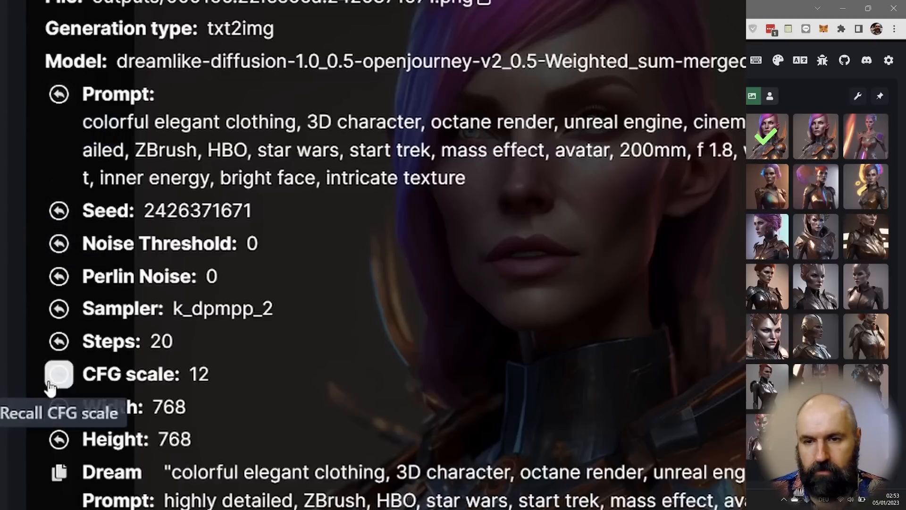
pyautogui.moveTo(241, 414)
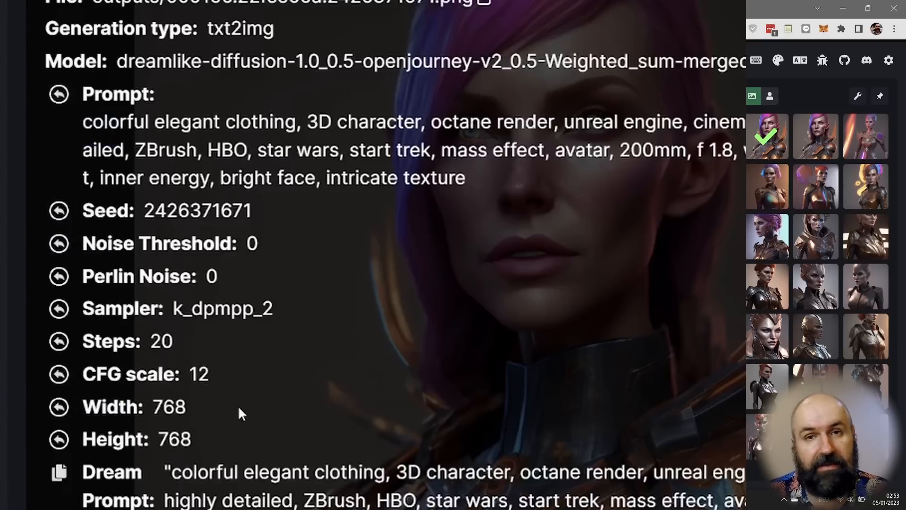
# Run GFPGAN face restoration at strength 0.8 on the pink-haired armoured portrait
pyautogui.click(561, 45)
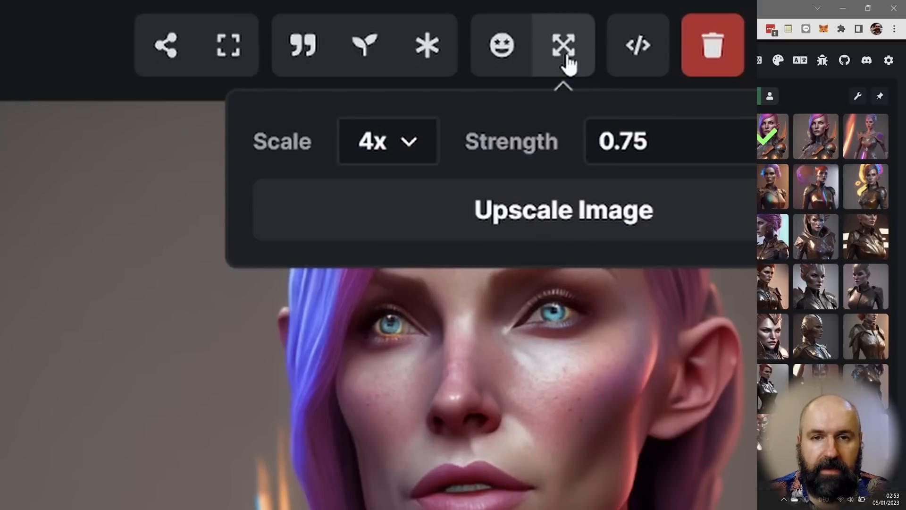
pyautogui.click(389, 141)
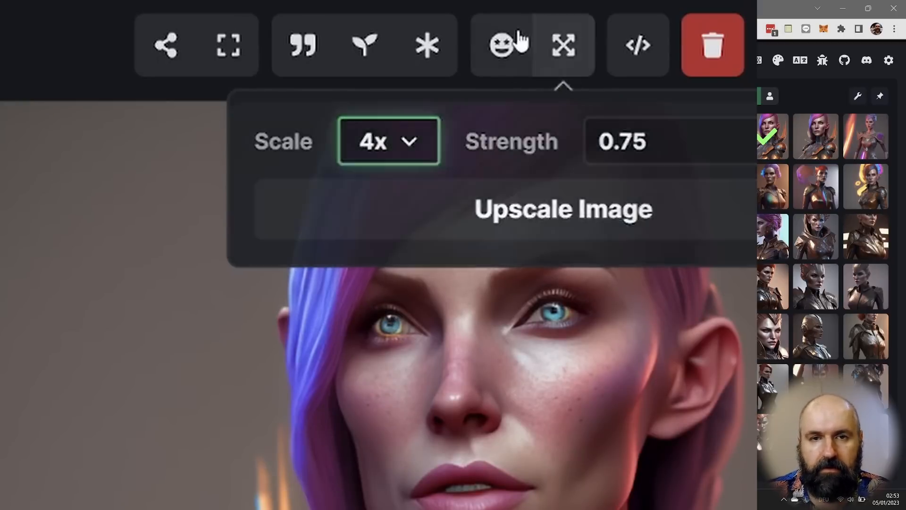
pyautogui.click(502, 45)
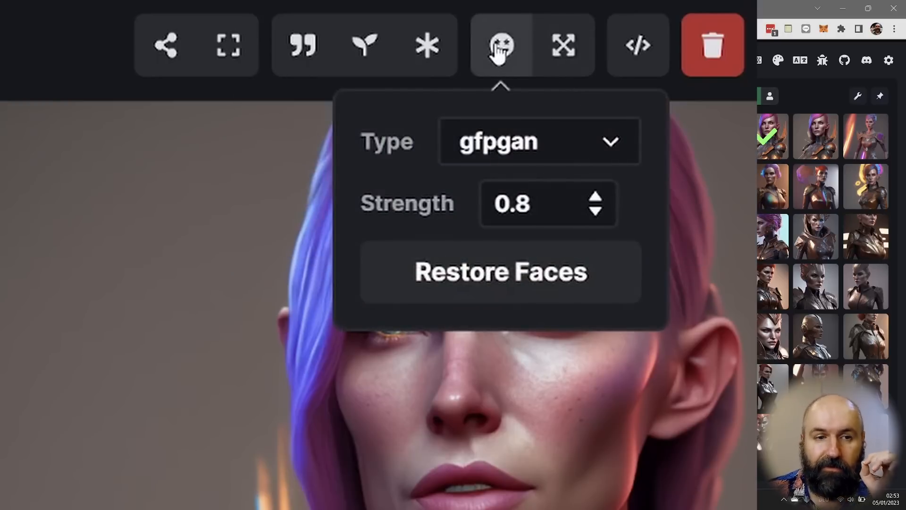
pyautogui.moveTo(501, 191)
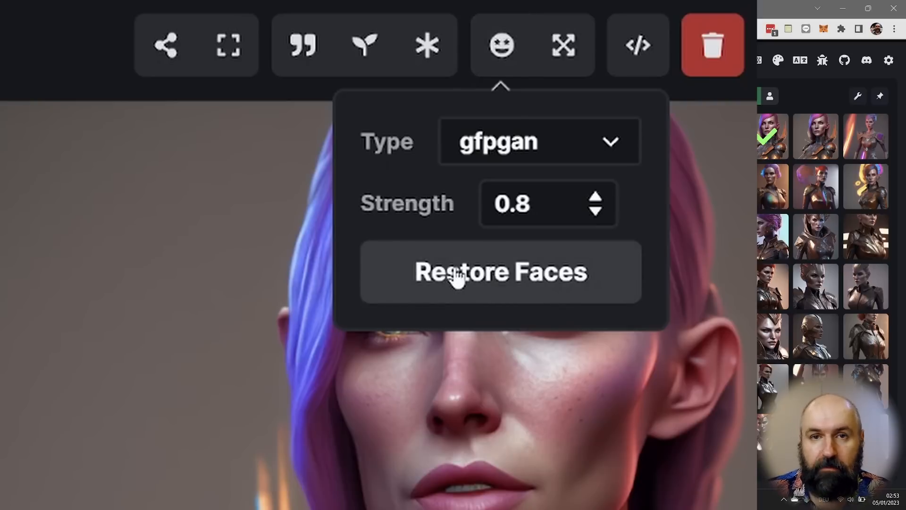
pyautogui.click(500, 274)
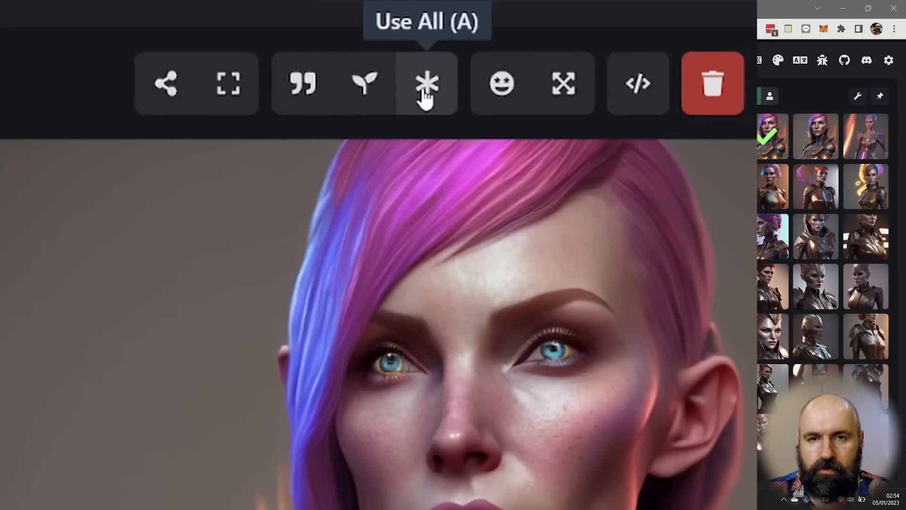
pyautogui.moveTo(228, 85)
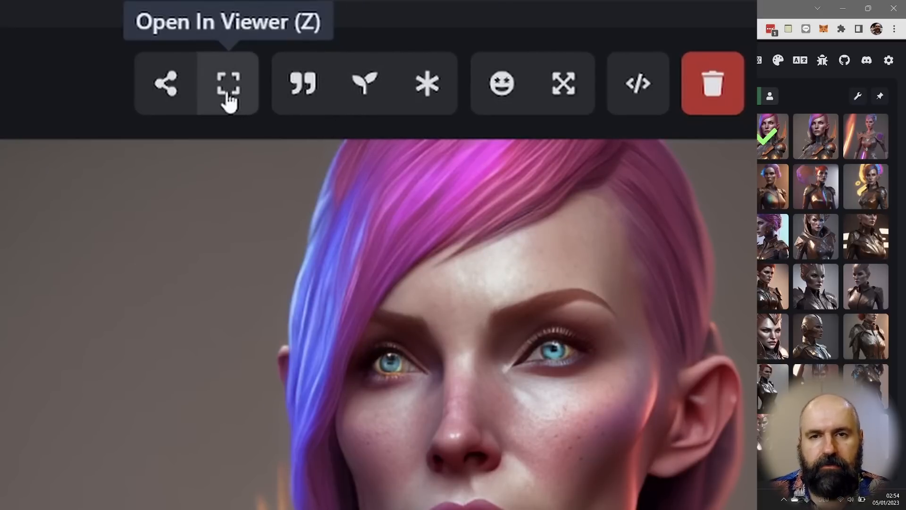
# Show the restored pink-haired portrait in the full-size image viewer
pyautogui.click(225, 85)
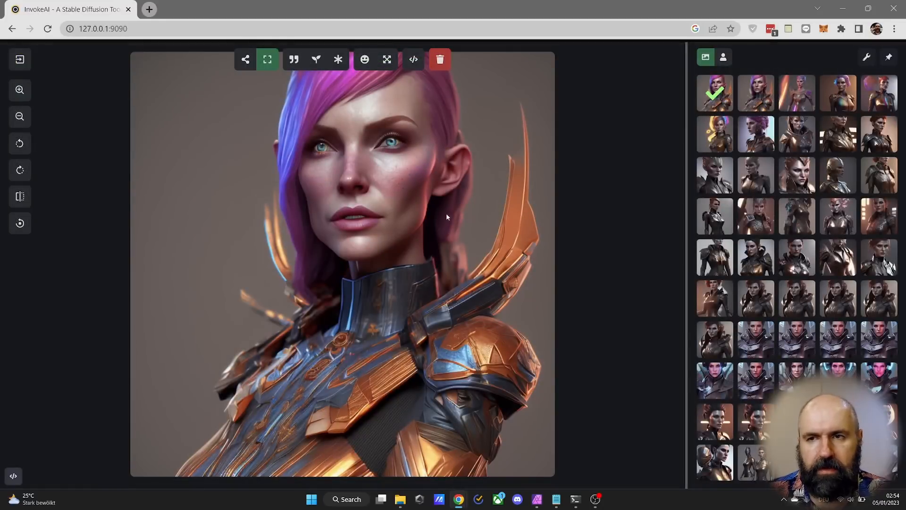
pyautogui.moveTo(337, 155)
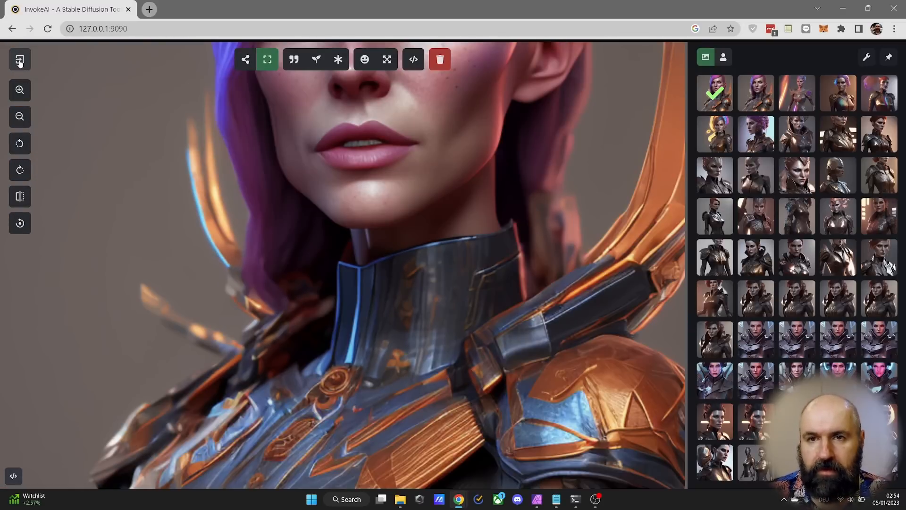
# Exit the full-size viewer back to the text-to-image workspace
pyautogui.click(244, 60)
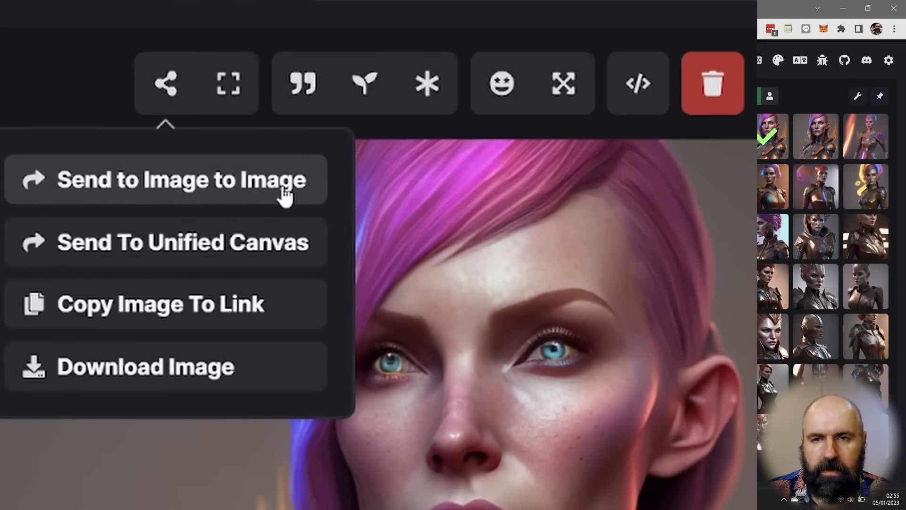
pyautogui.moveTo(284, 258)
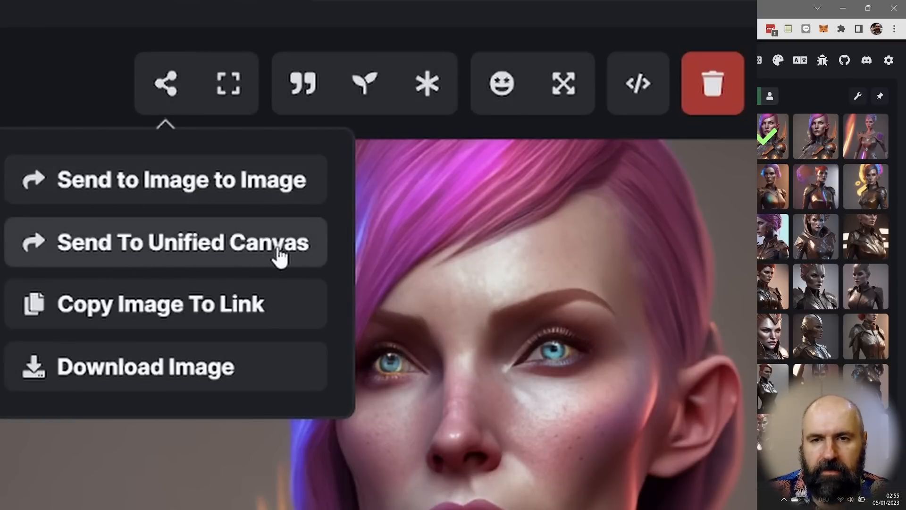
pyautogui.moveTo(269, 309)
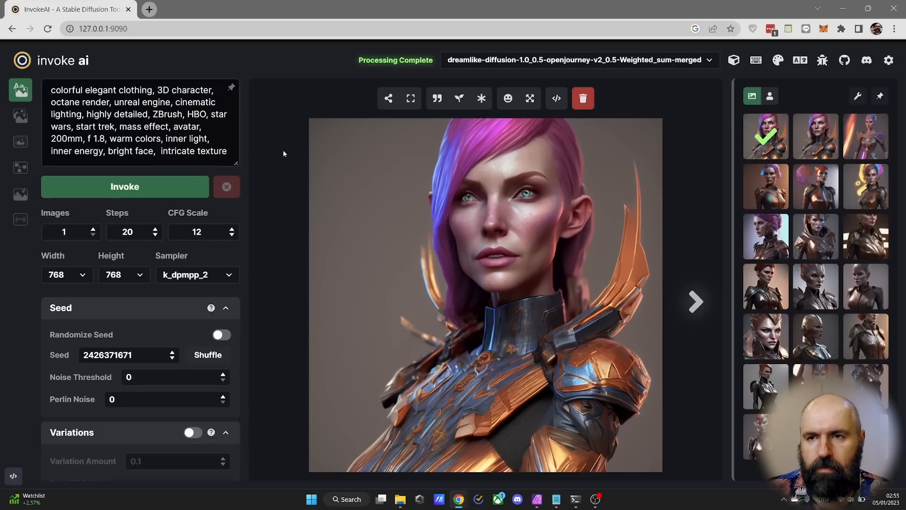
# Switch to the Image To Image workspace to generate from the helmet girl image
pyautogui.click(23, 117)
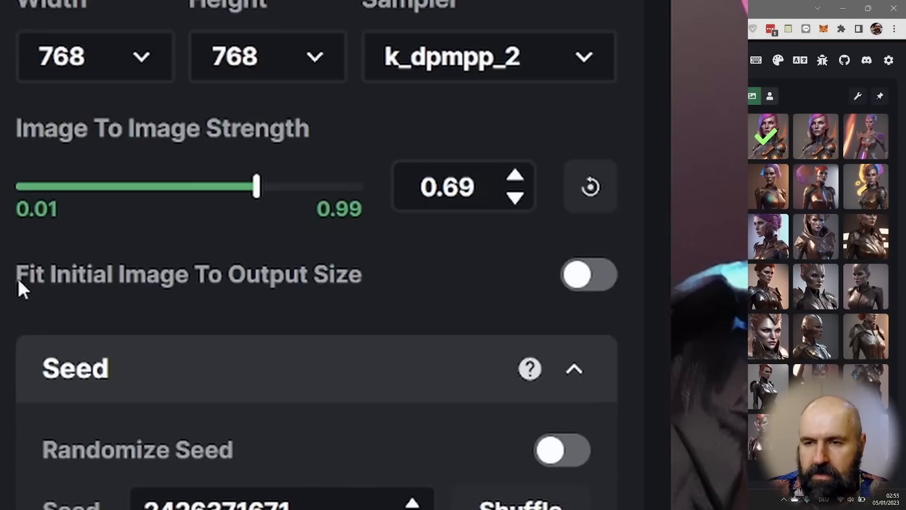
pyautogui.moveTo(141, 304)
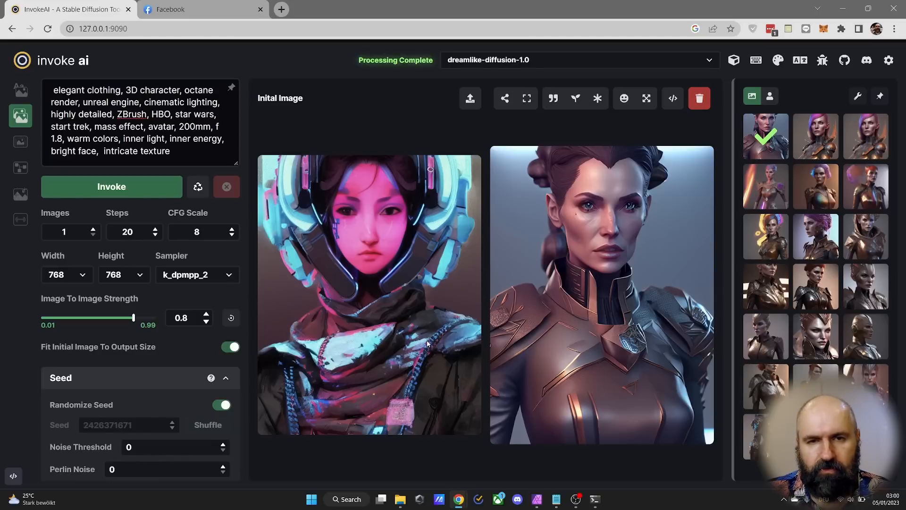
pyautogui.moveTo(436, 477)
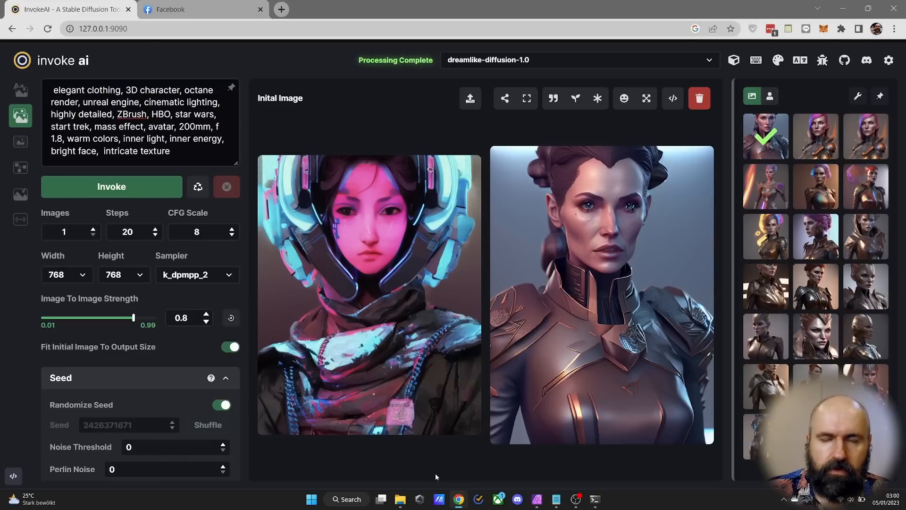
pyautogui.moveTo(567, 267)
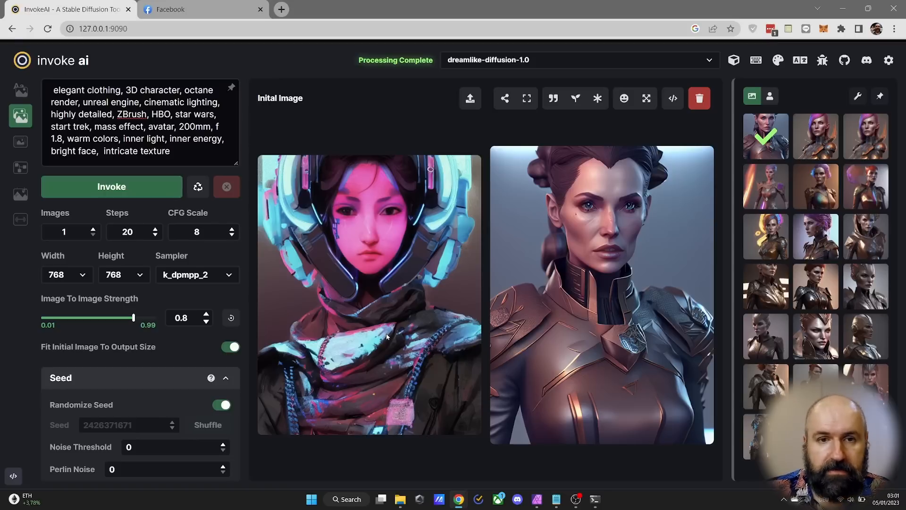
pyautogui.moveTo(648, 287)
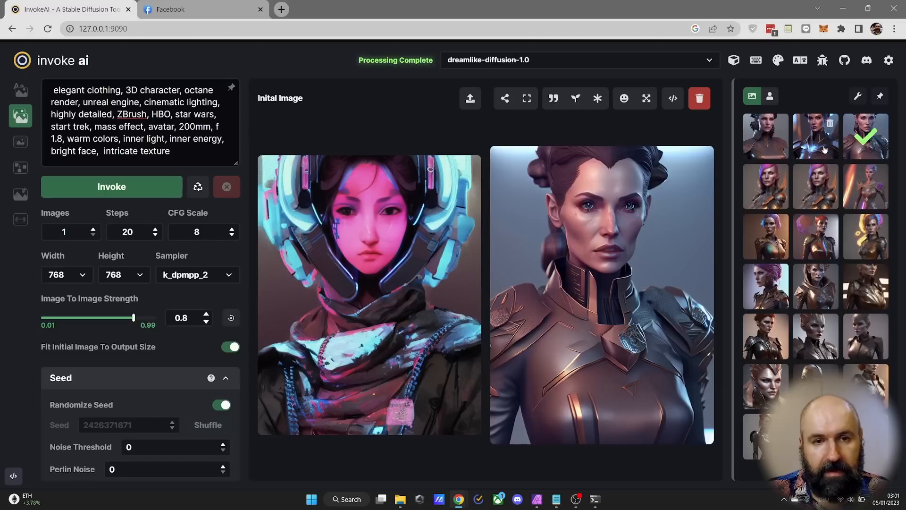
# Compare the newest gallery results and enlarge the glowing-armour woman in the viewer
pyautogui.click(766, 136)
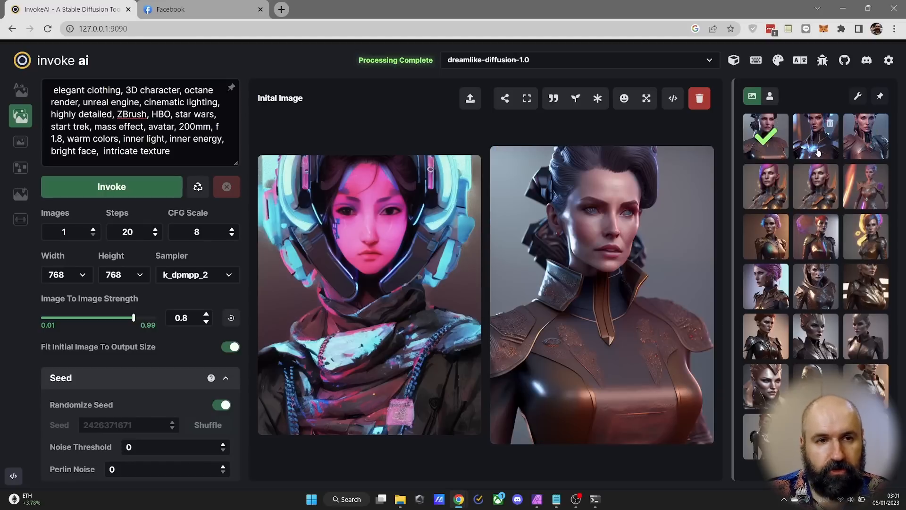
pyautogui.click(816, 136)
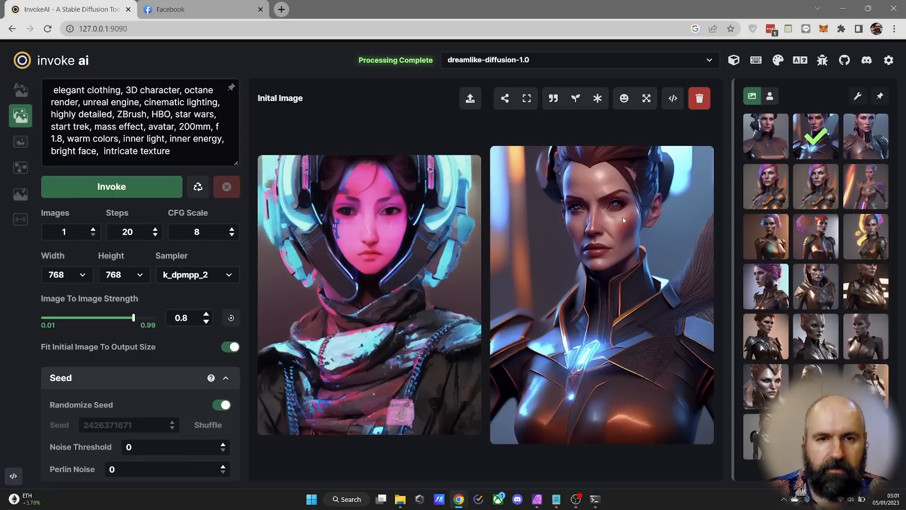
pyautogui.moveTo(526, 99)
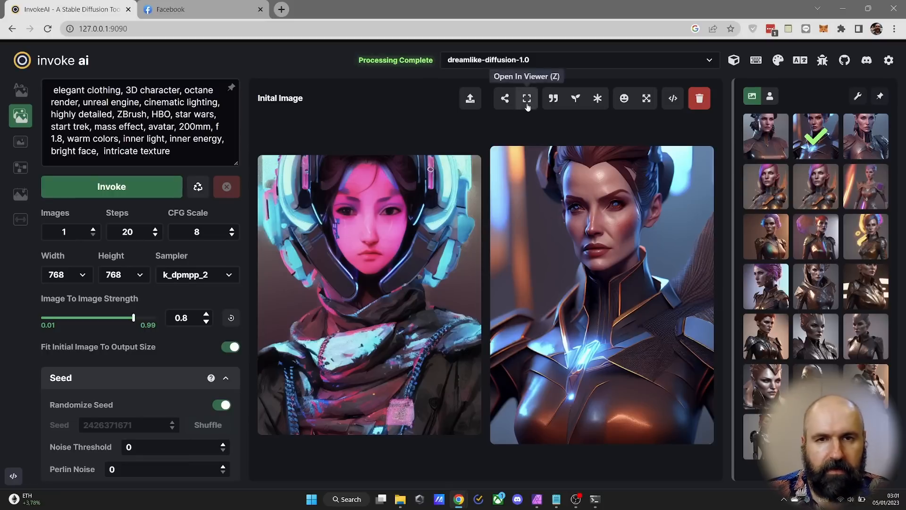
pyautogui.click(624, 99)
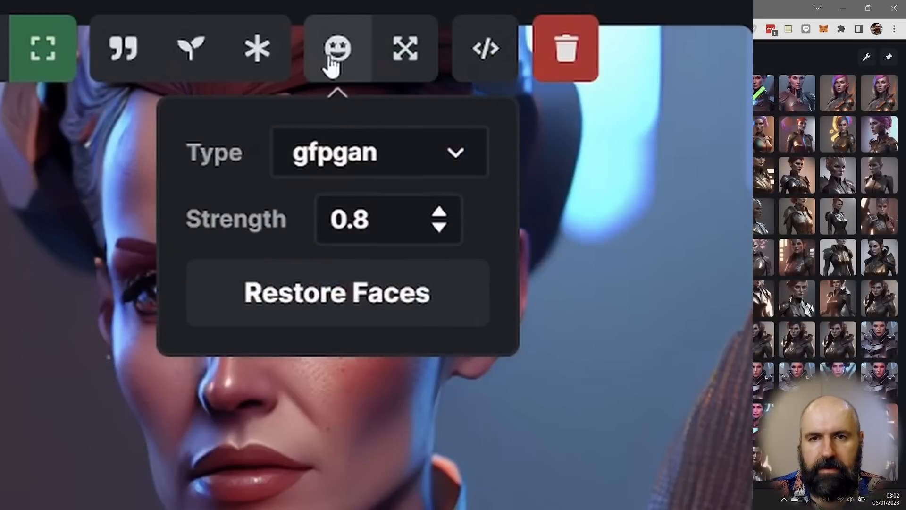
# Restore the glowing-armour woman's face using the gfpgan method at strength 0.8
pyautogui.click(379, 153)
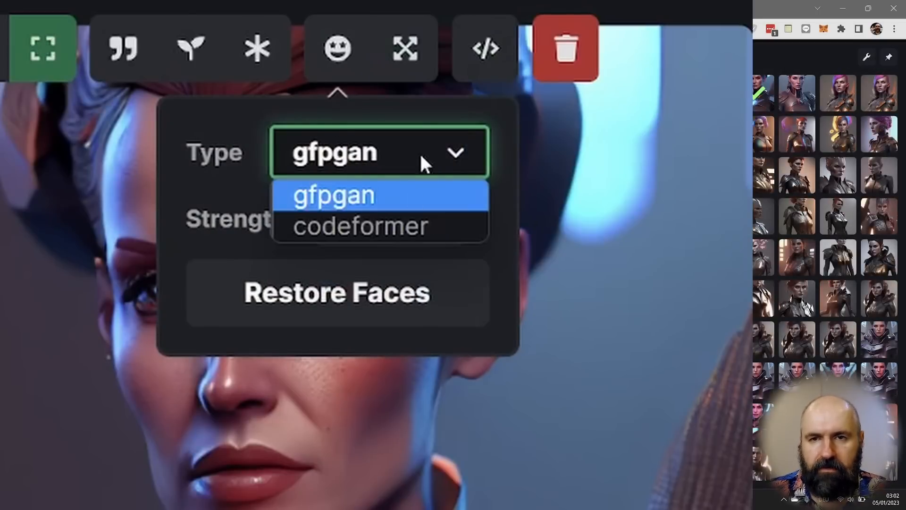
pyautogui.click(334, 195)
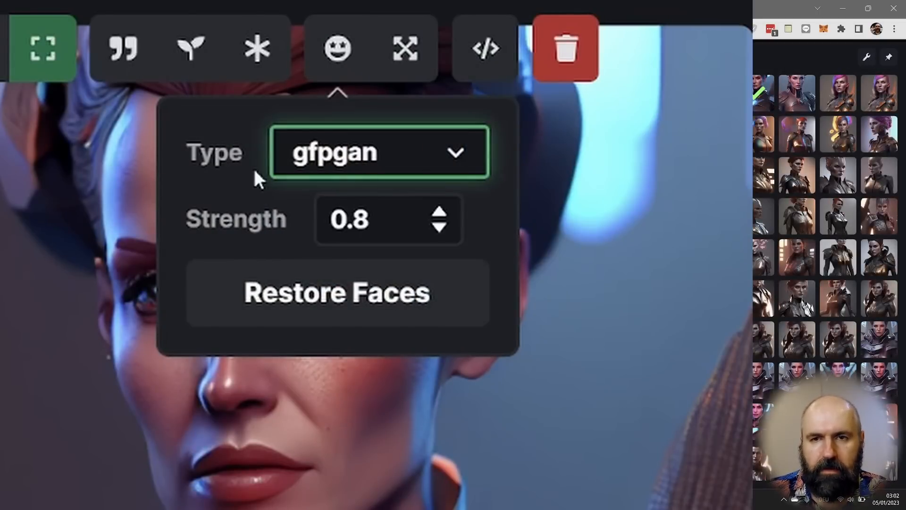
pyautogui.click(338, 291)
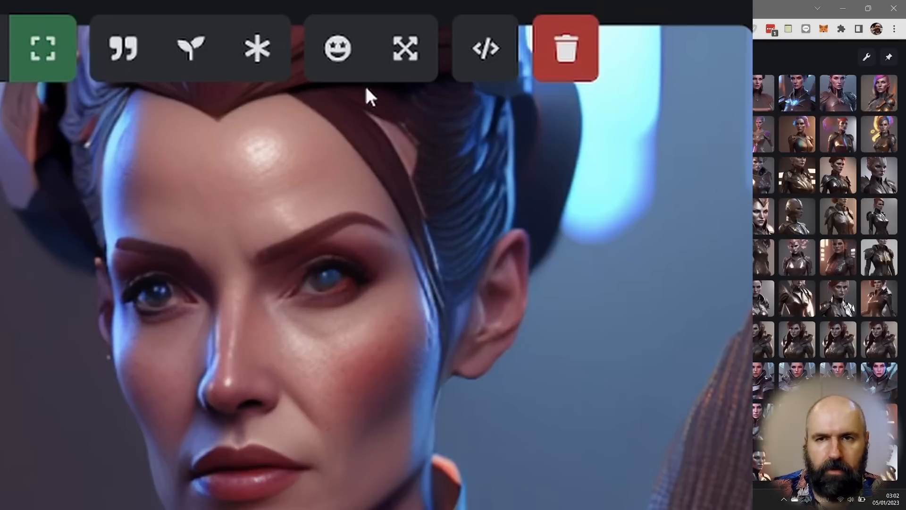
pyautogui.click(335, 47)
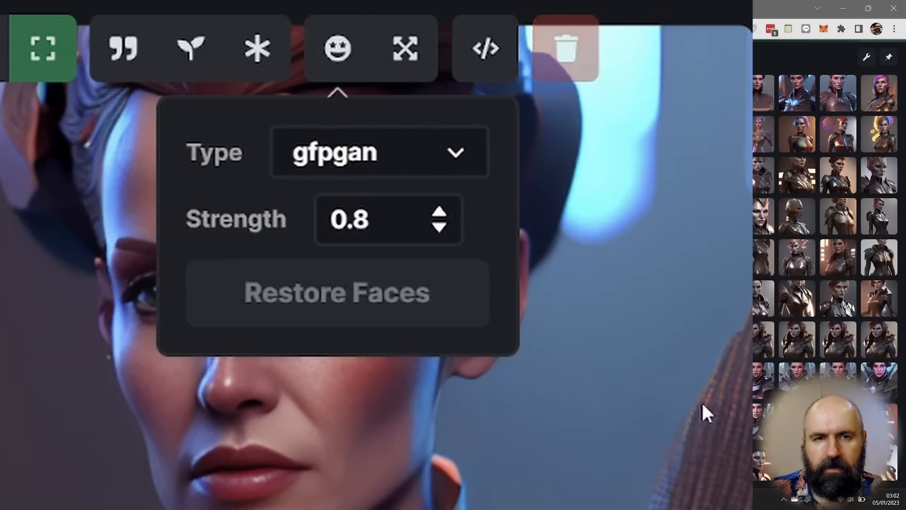
pyautogui.moveTo(336, 50)
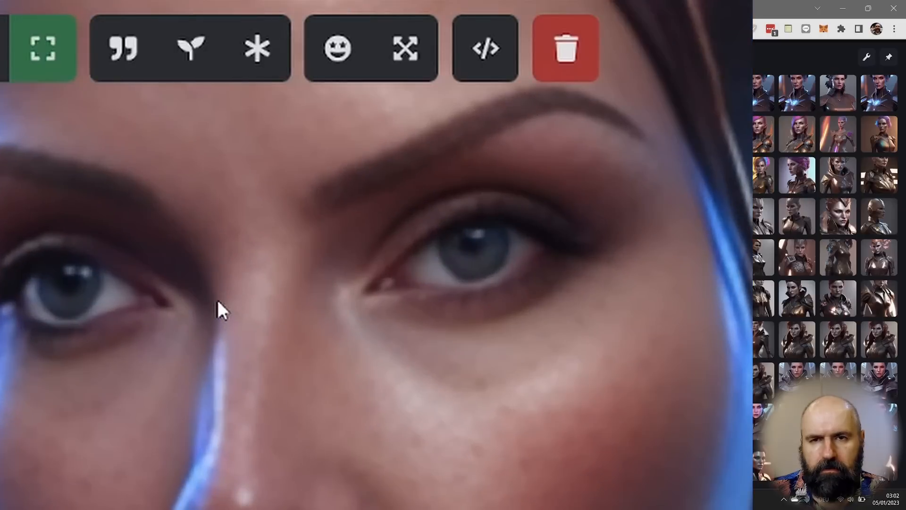
pyautogui.moveTo(587, 310)
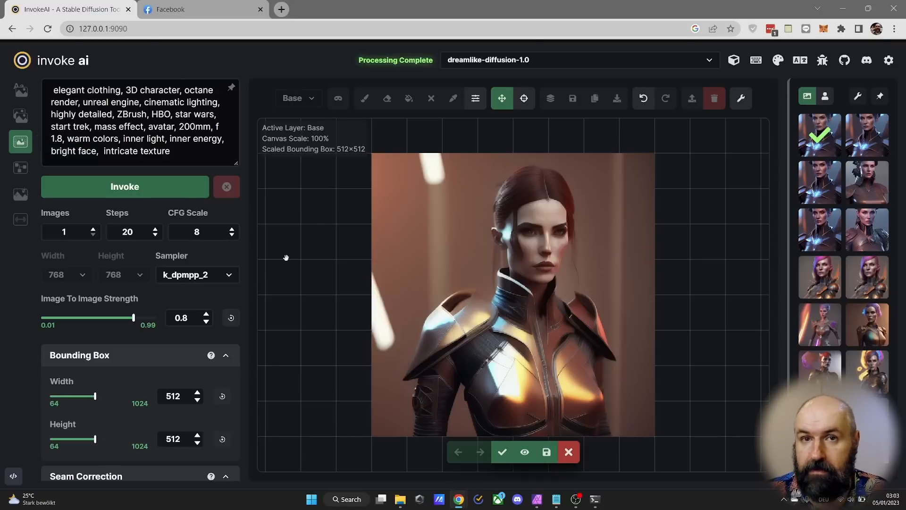
pyautogui.moveTo(387, 98)
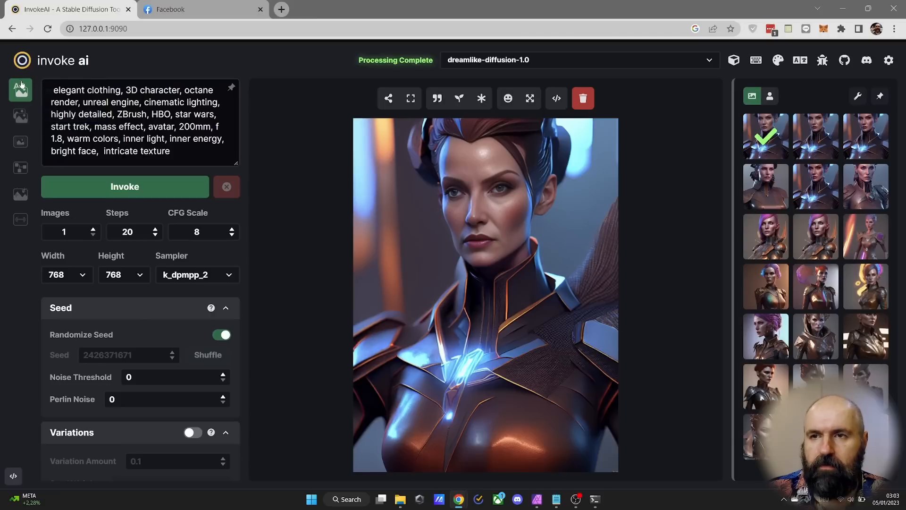
pyautogui.moveTo(20, 89)
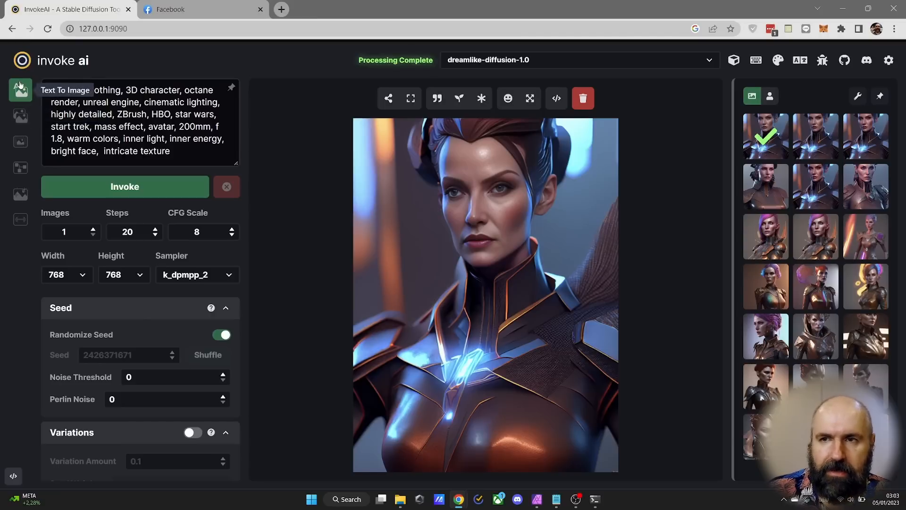
# Return to the Image To Image workspace with the helmet-girl initial image beside the result
pyautogui.click(19, 115)
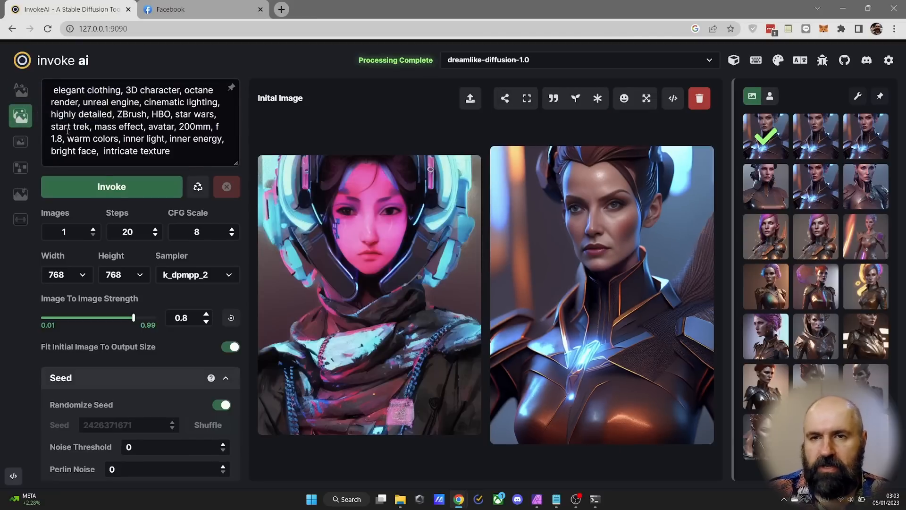